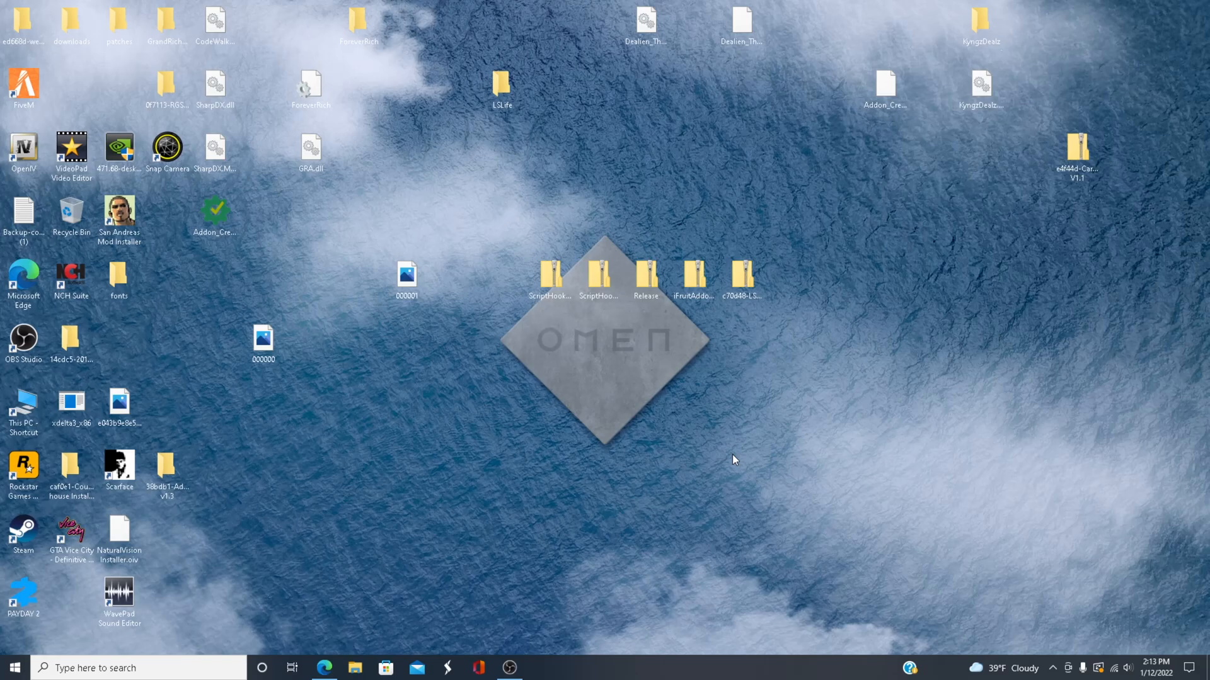
mouse_move(653, 168)
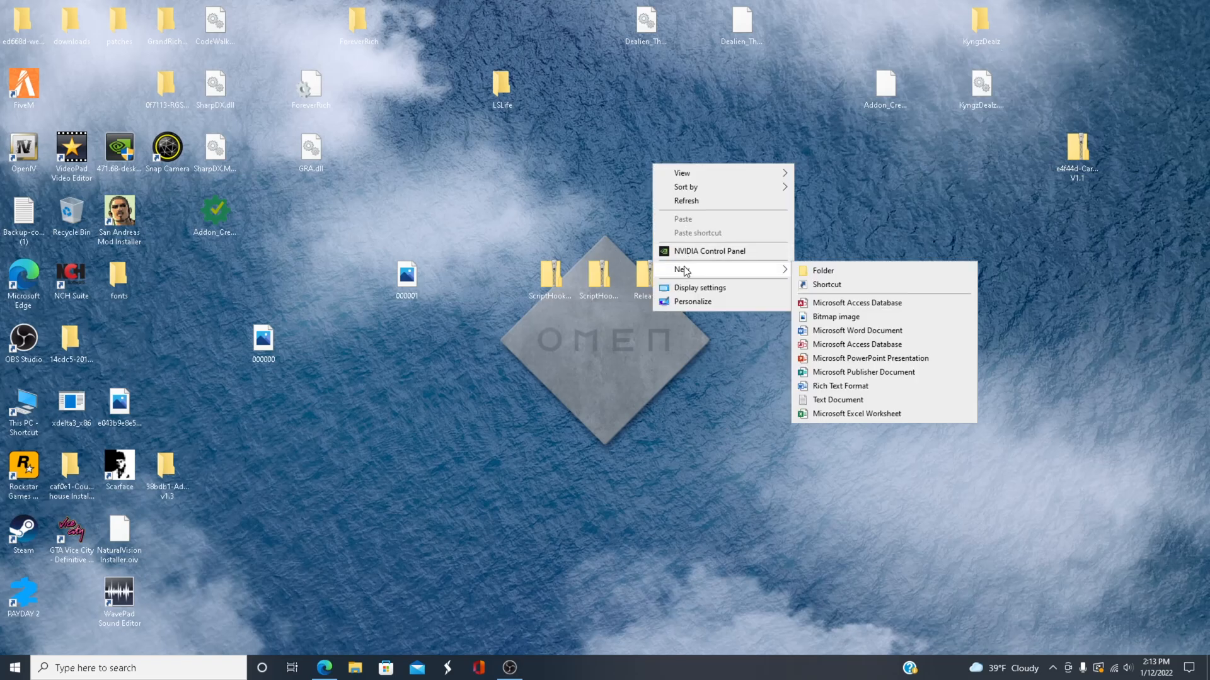
- Create a new folder named 'scripts' on the desktop and bring up the Grand Theft Auto V folder
left_click(822, 270)
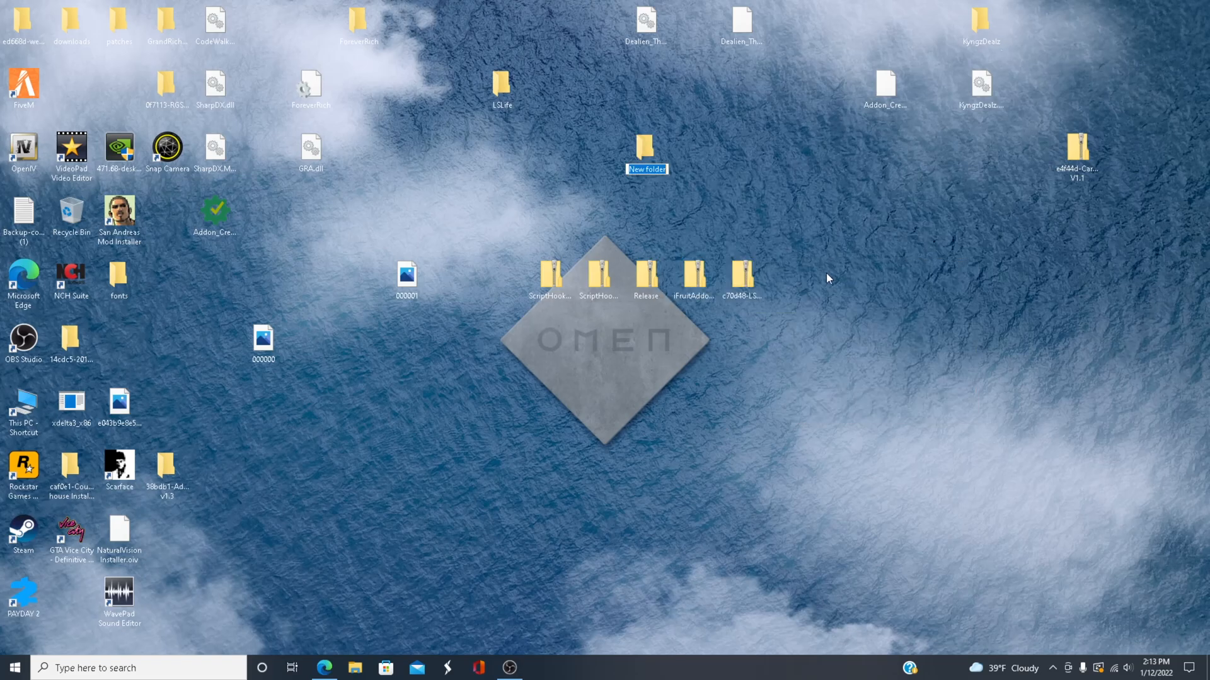
type("scripts")
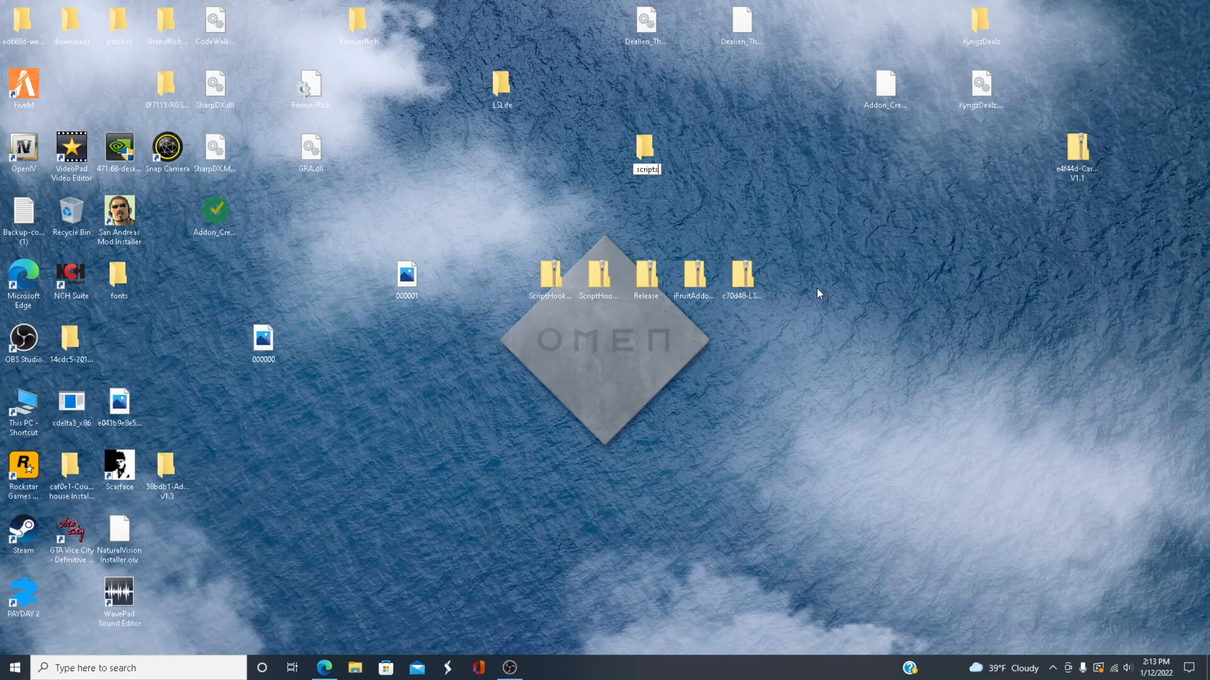
left_click(646, 151)
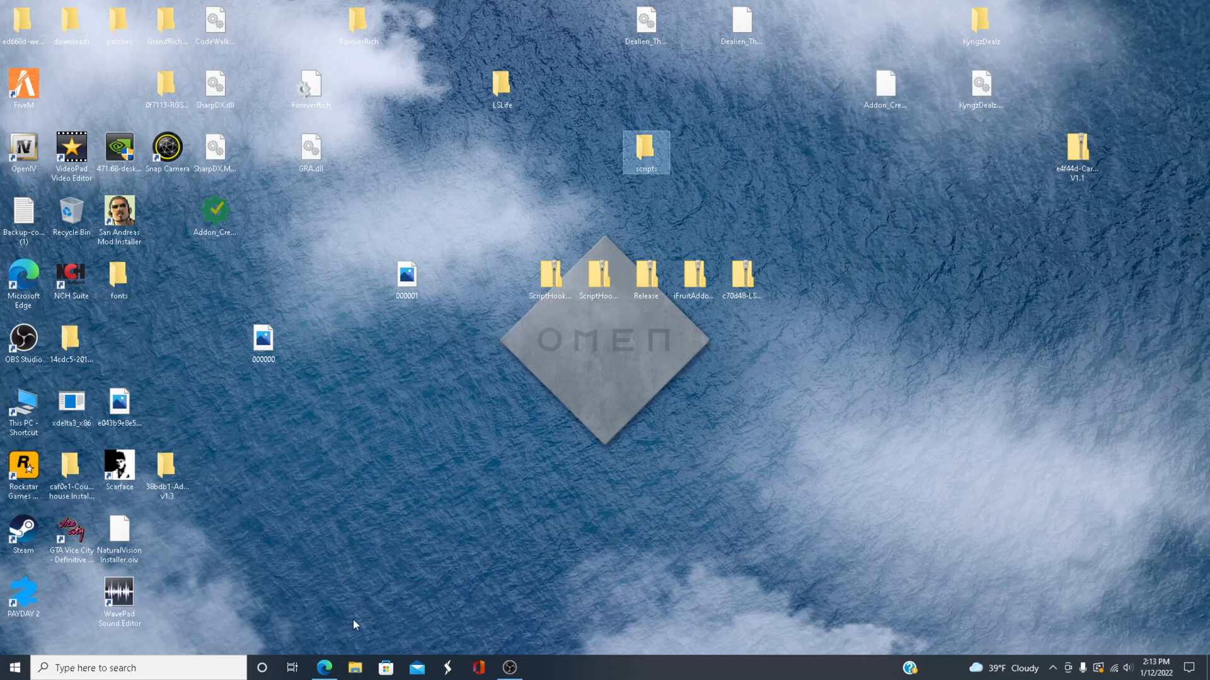
left_click(355, 668)
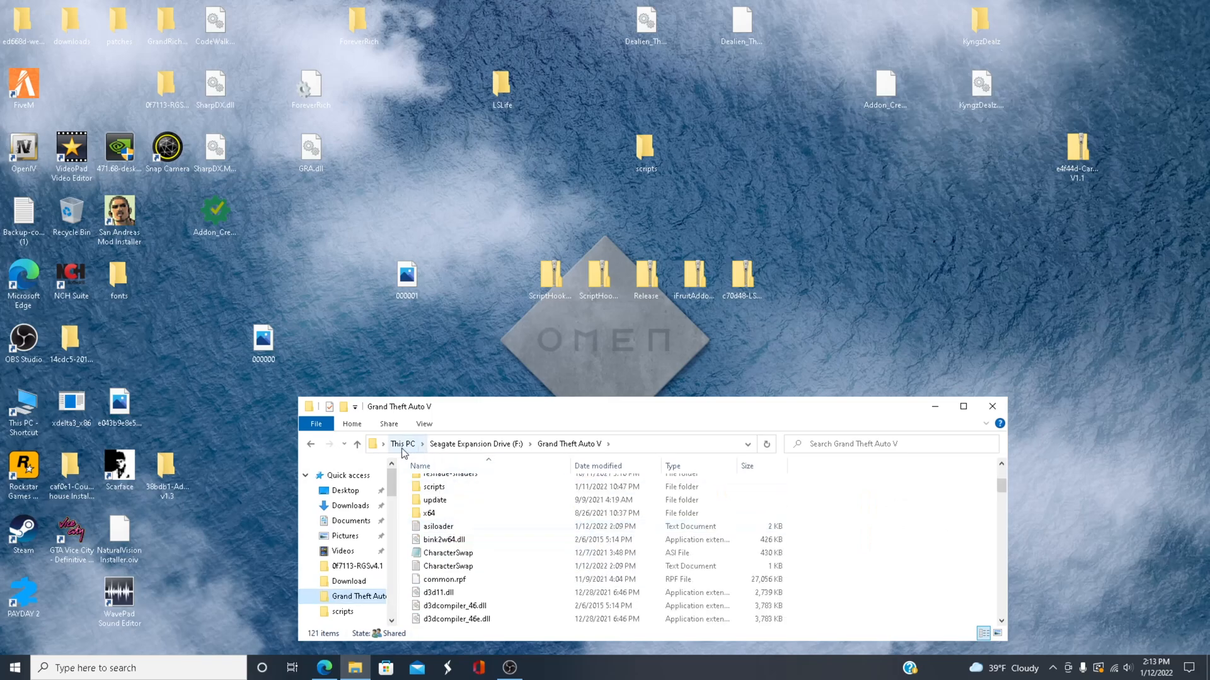
mouse_move(477, 443)
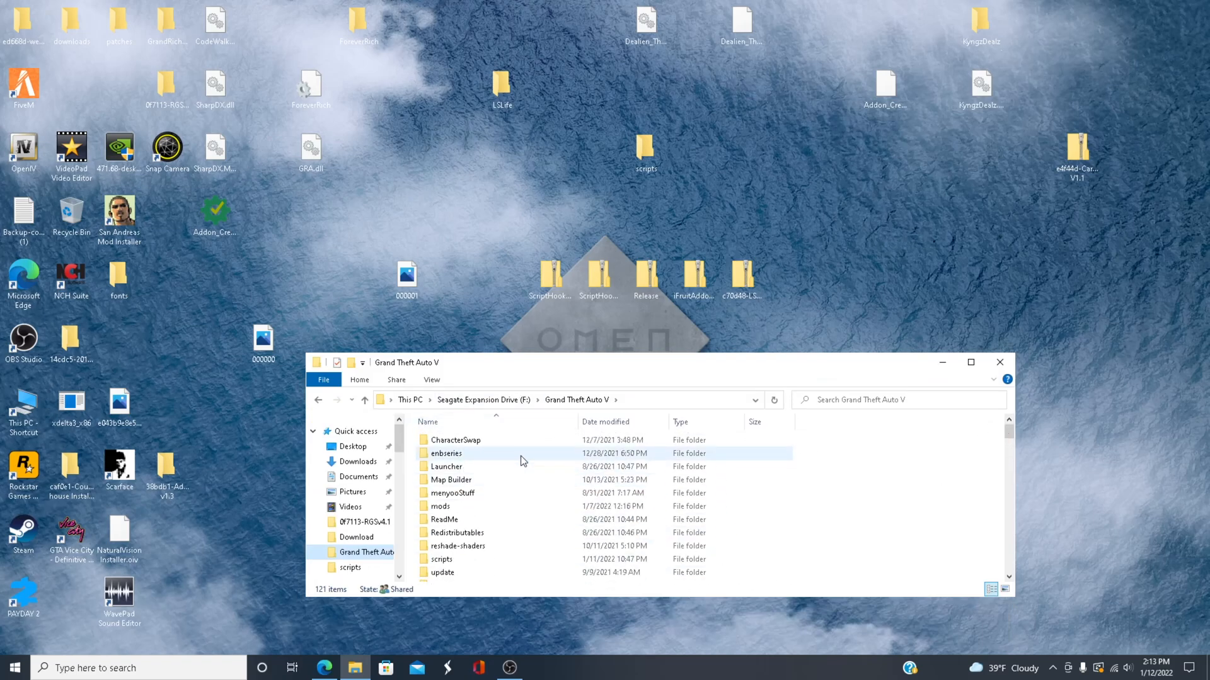
- Scroll the Grand Theft Auto V file list and delete the desktop scripts folder
scroll("down", 3)
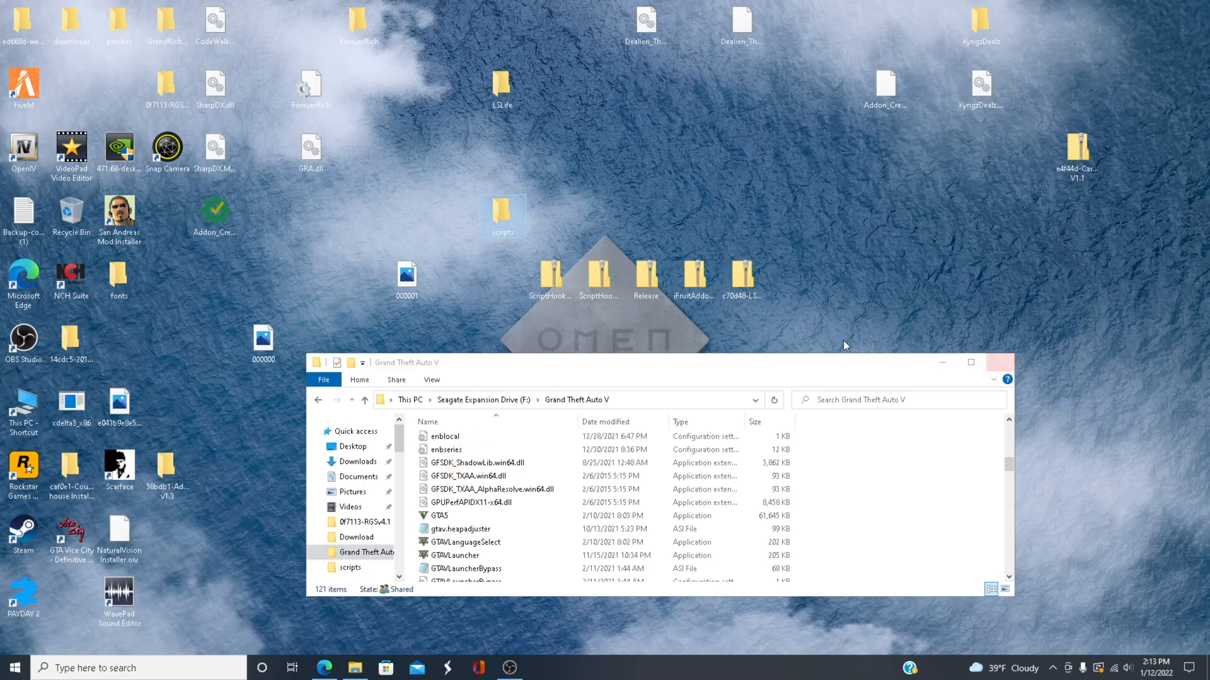
right_click(502, 214)
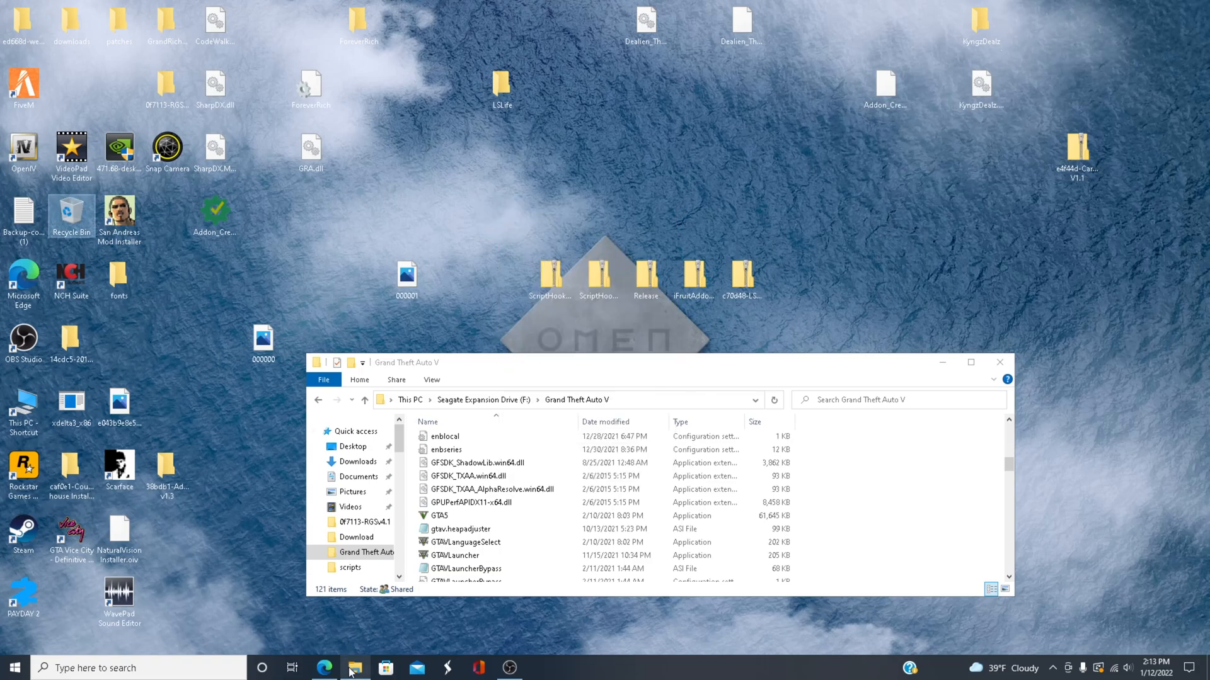
left_click(323, 668)
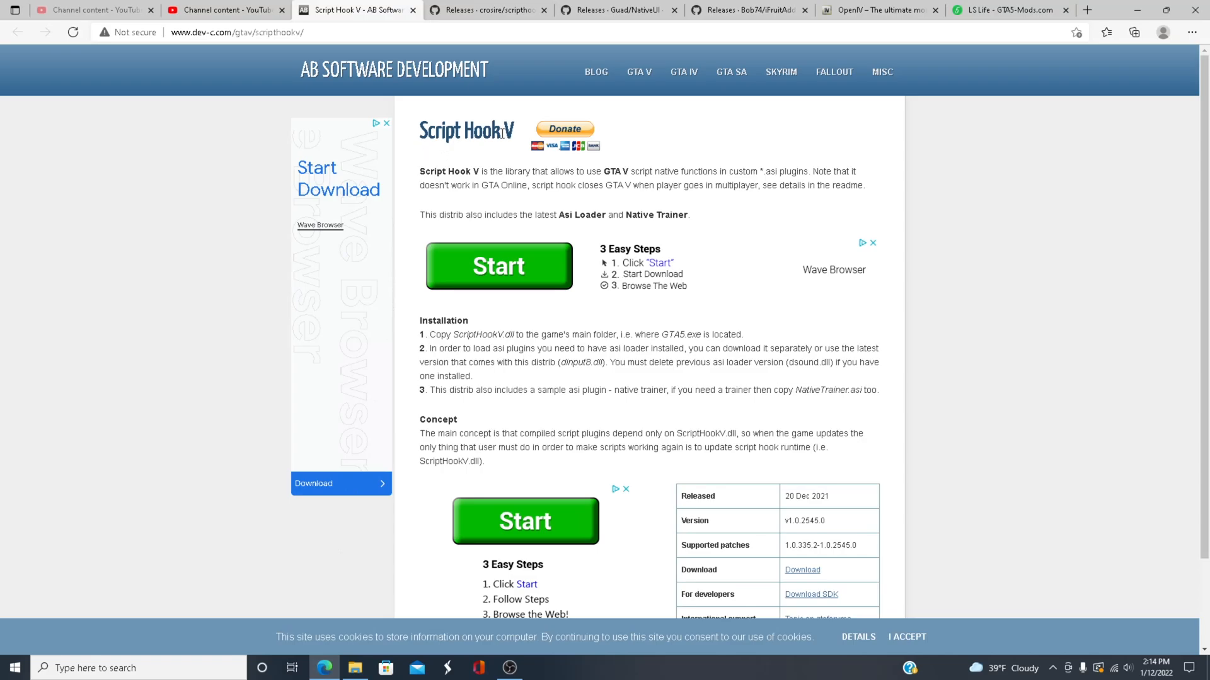
mouse_move(669, 486)
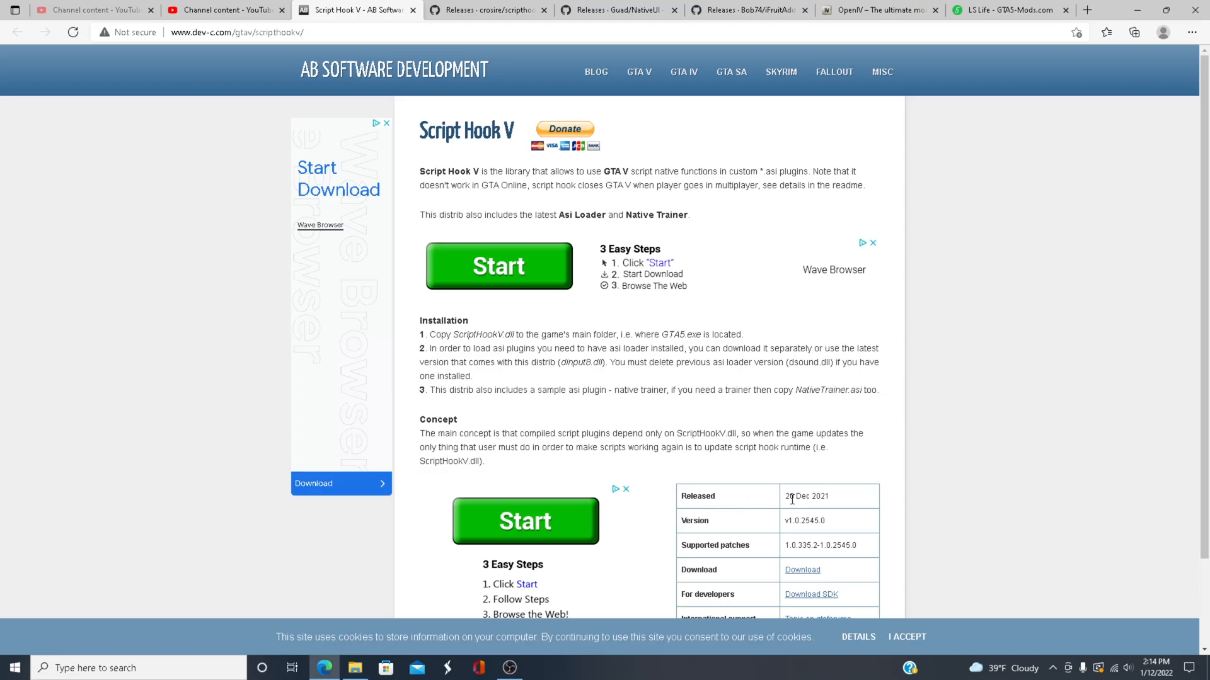
mouse_move(817, 500)
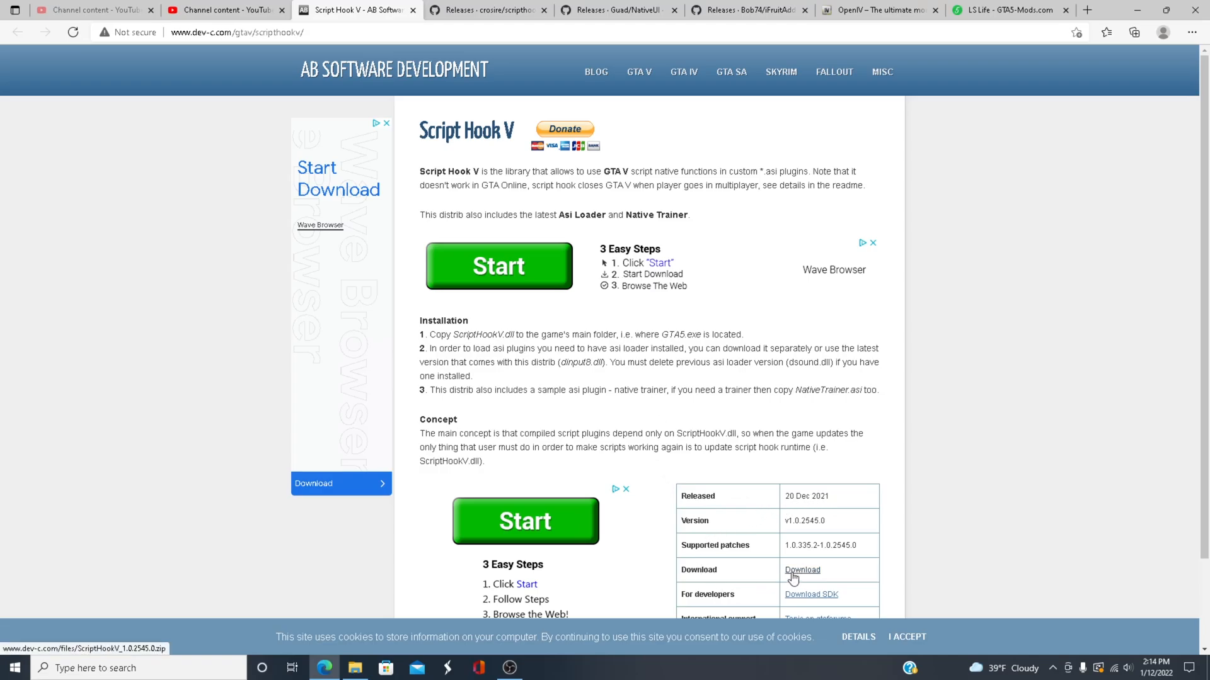
mouse_move(792, 577)
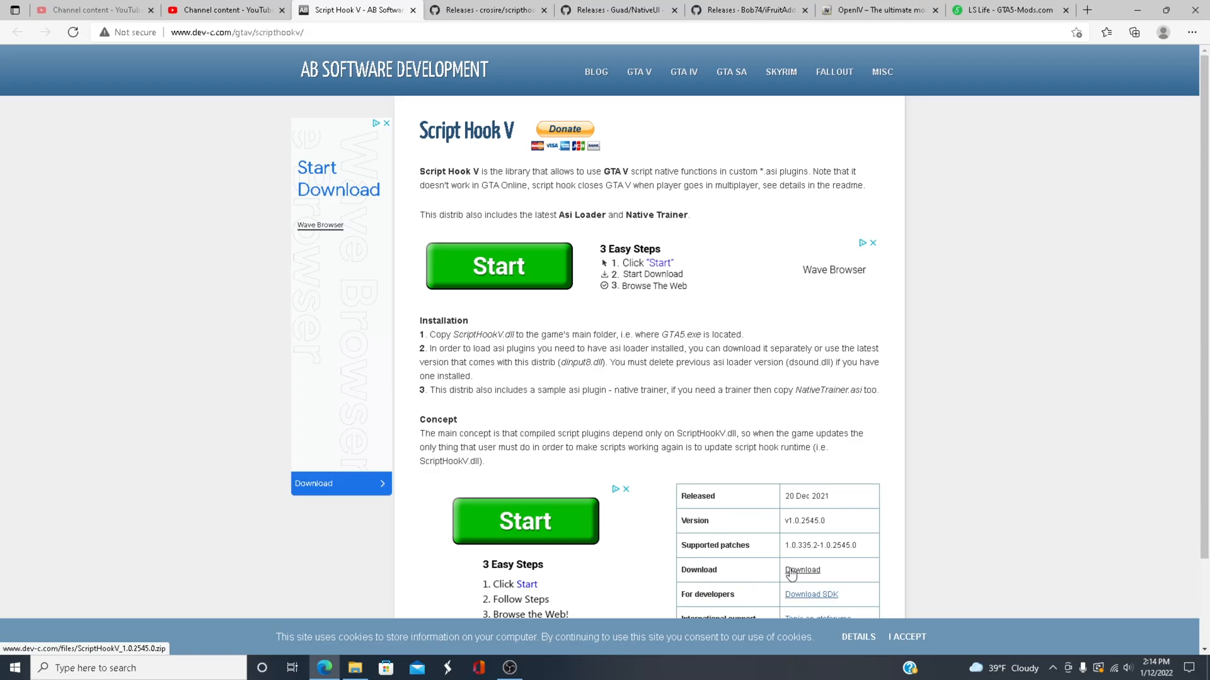
mouse_move(583, 233)
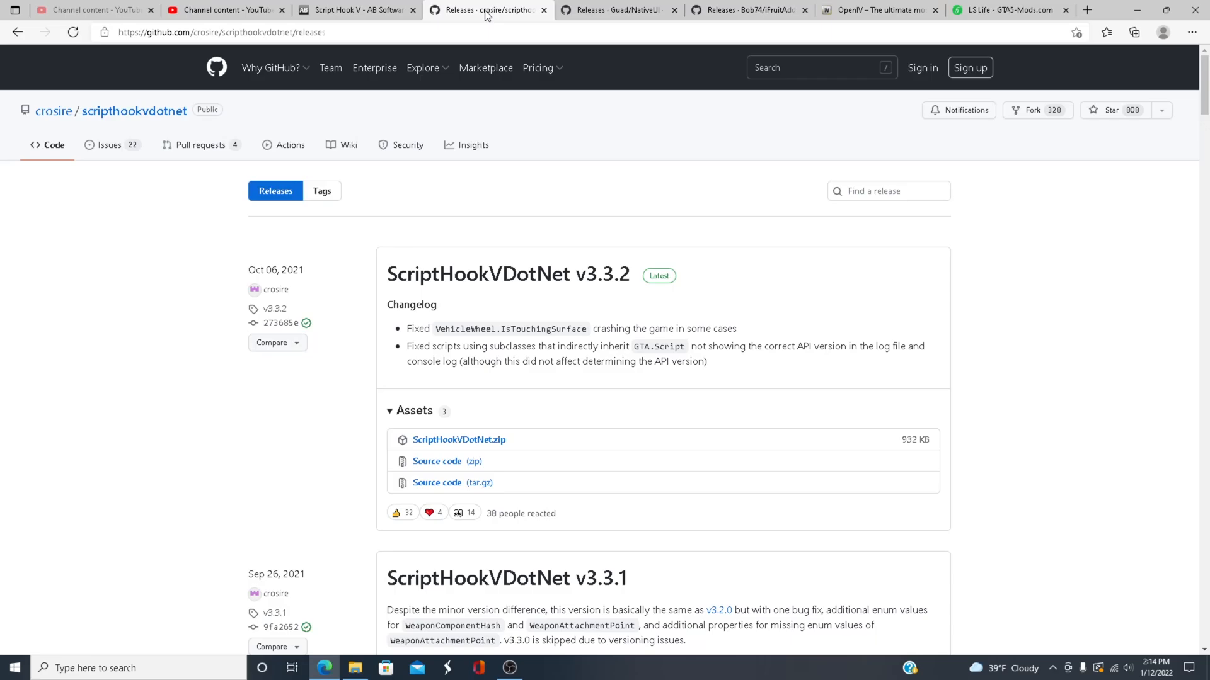
mouse_move(508, 274)
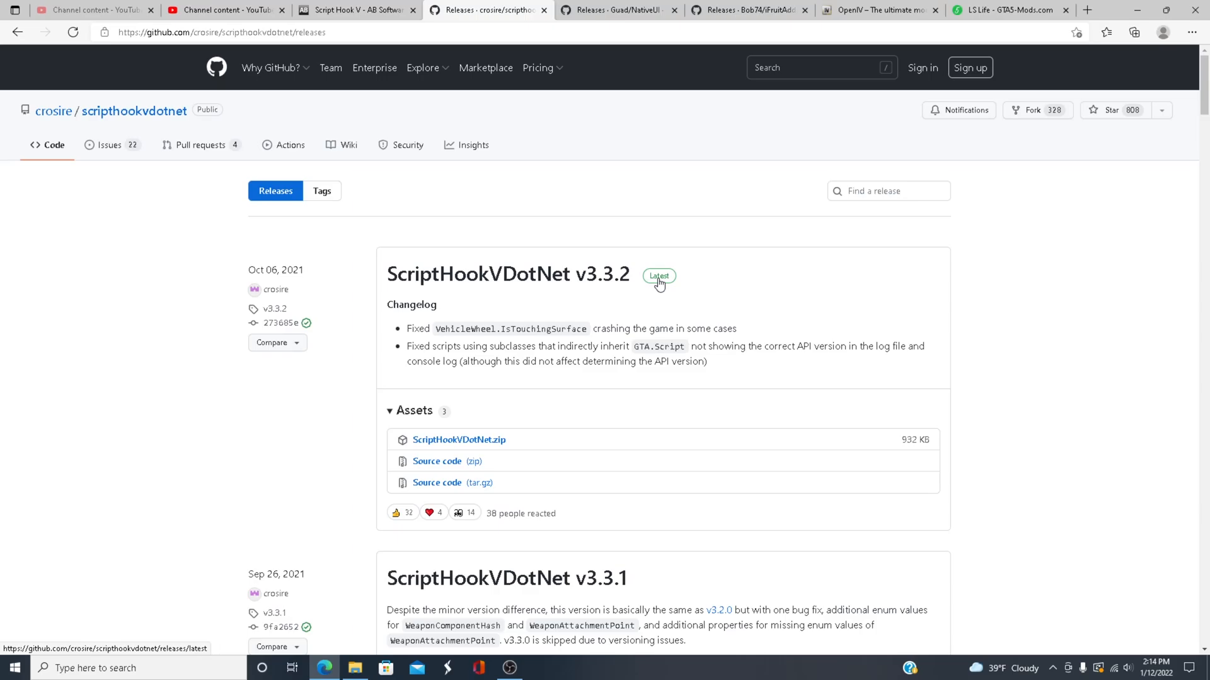
mouse_move(458, 439)
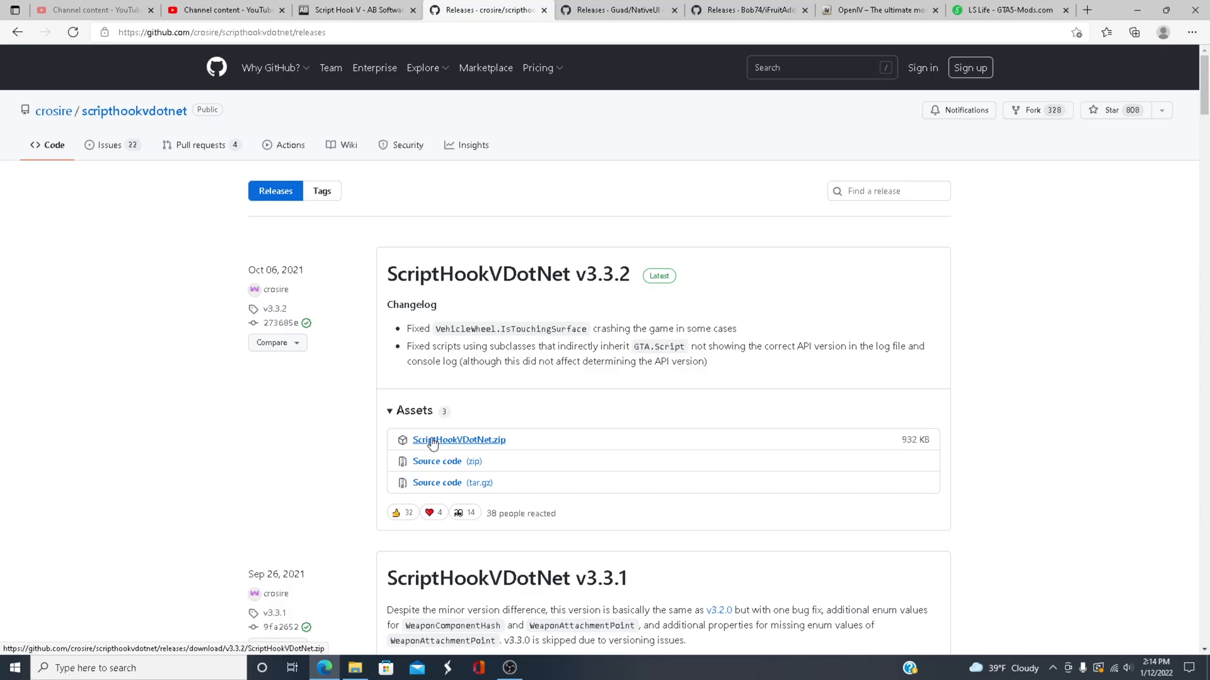
- Download ScriptHookVDotNet.zip (v3.3.2) from the GitHub releases page
left_click(617, 10)
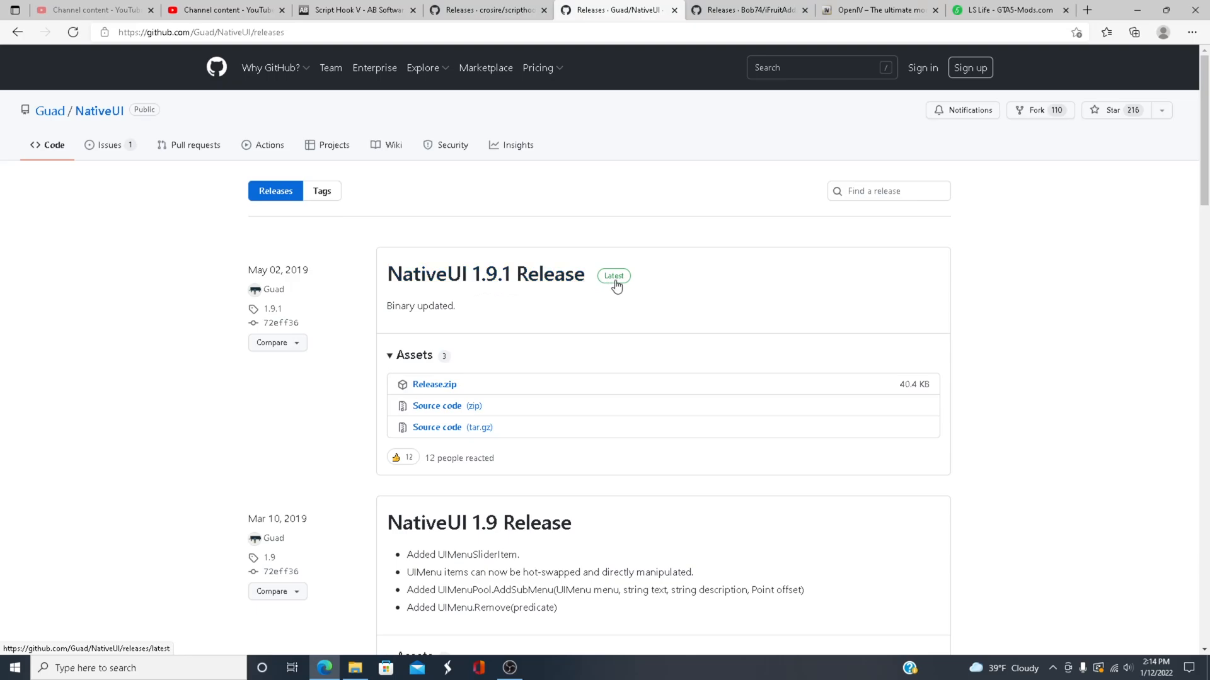
mouse_move(434, 385)
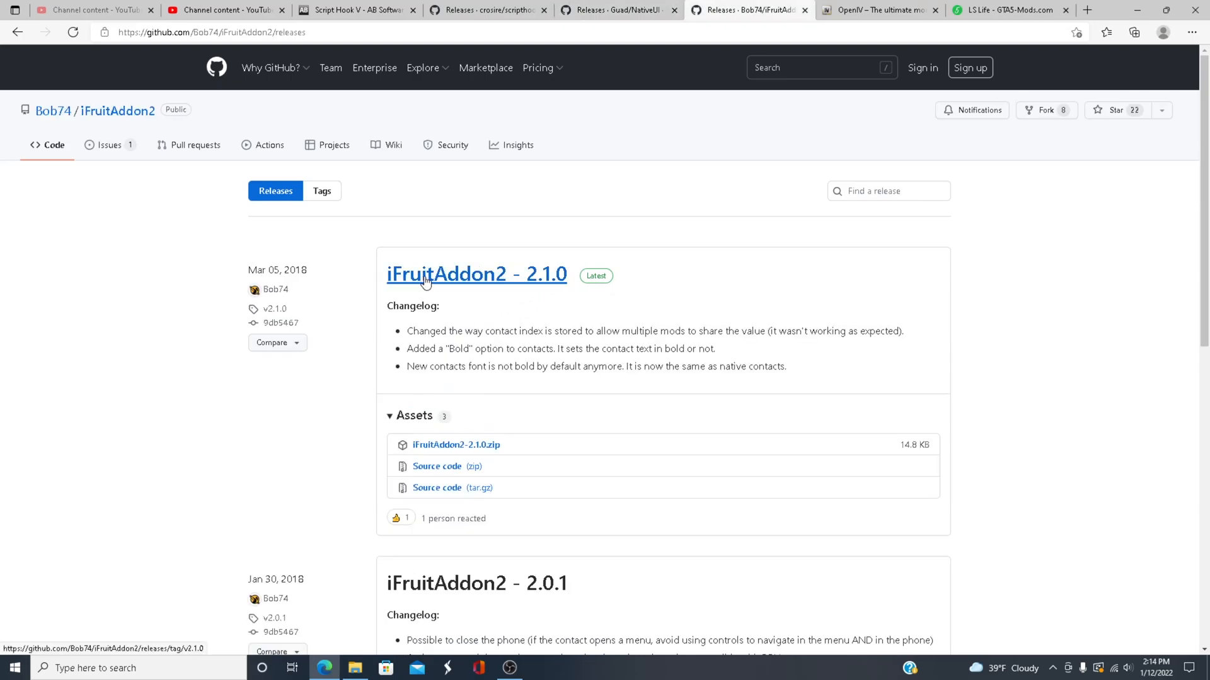
mouse_move(540, 283)
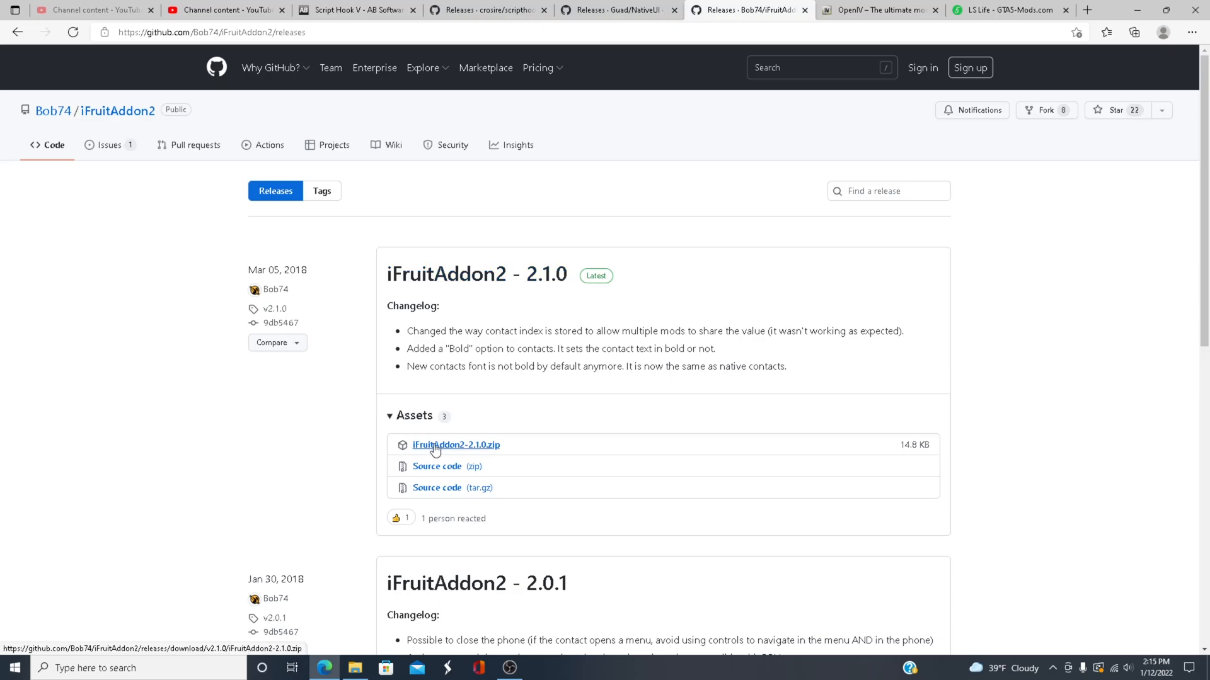
- Bring up the OpenIV website with its OpenIV 4.0 download offer
left_click(877, 9)
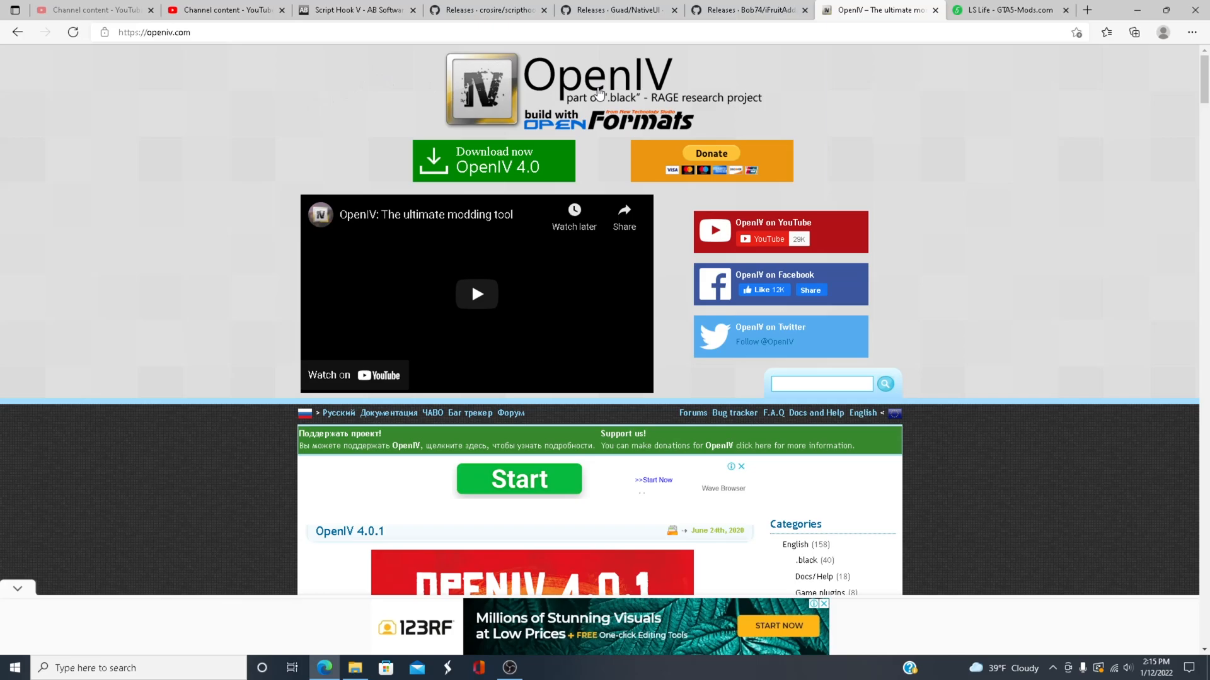
mouse_move(807, 100)
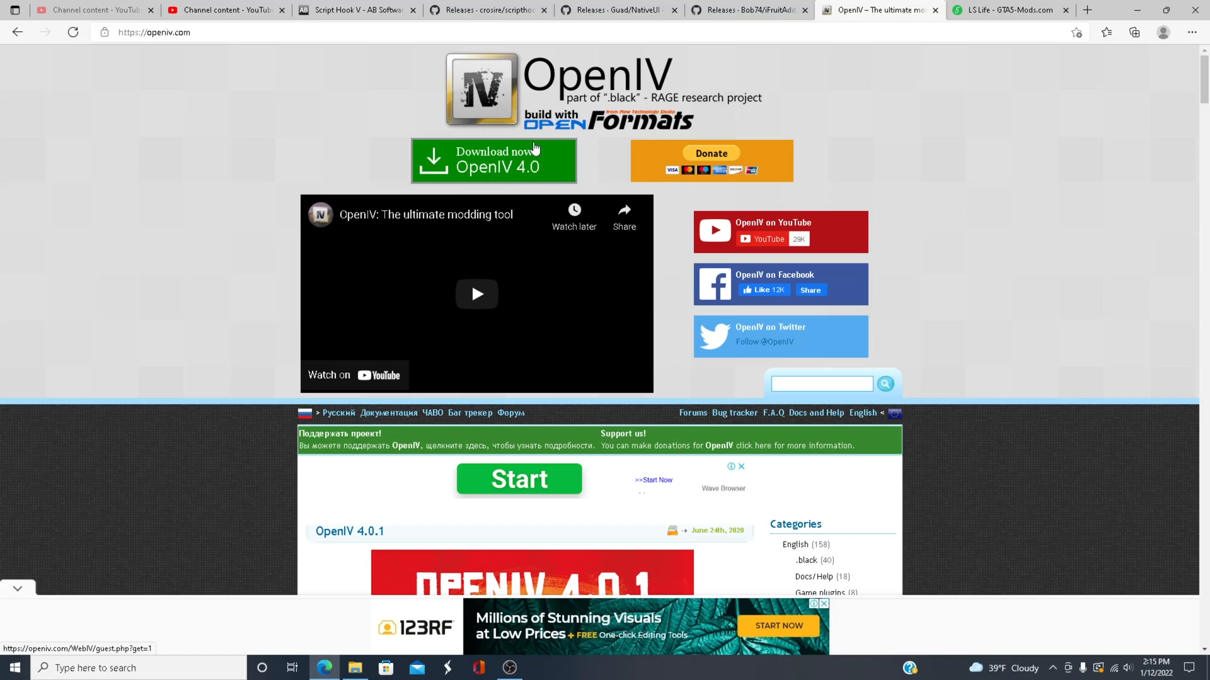
- Read through the LS Life 0.2.45 description, versions and installation FAQ
left_click(1010, 10)
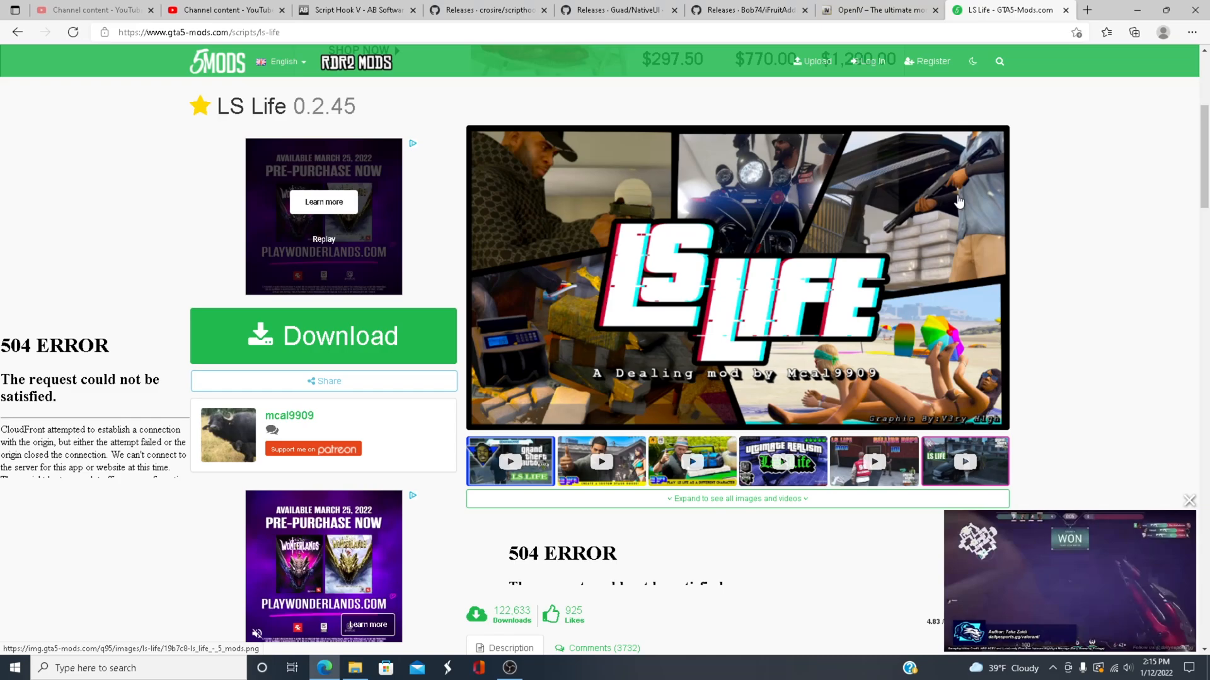
mouse_move(711, 313)
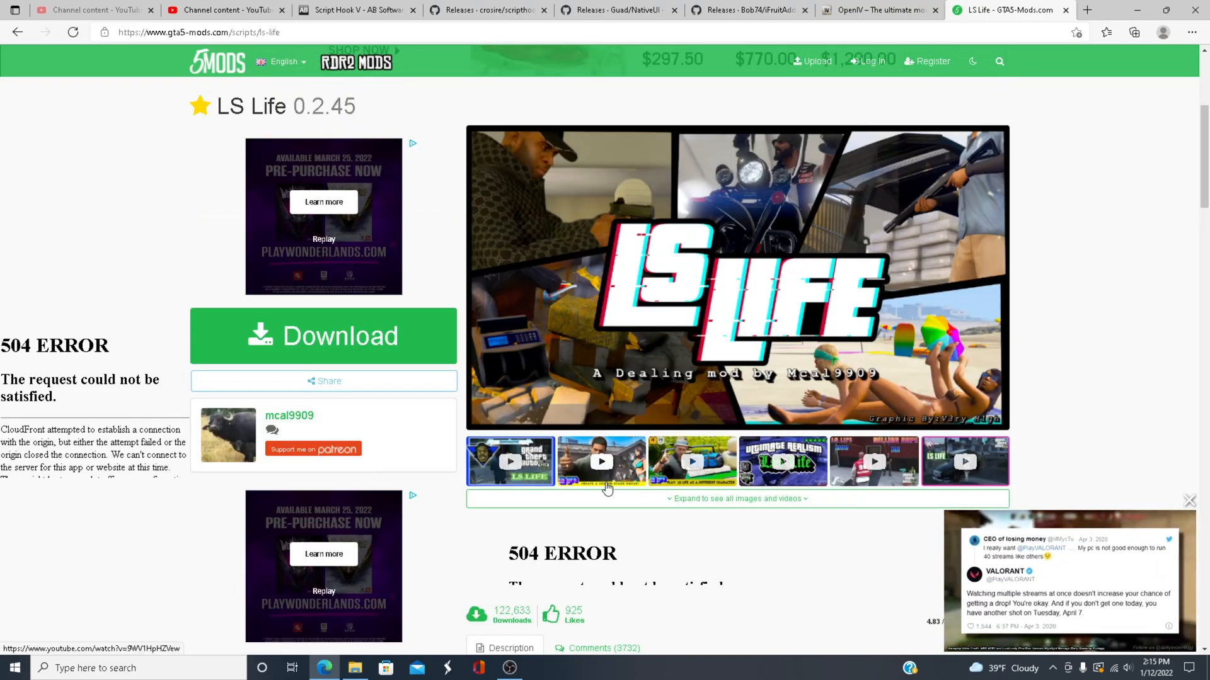
scroll("down", 3)
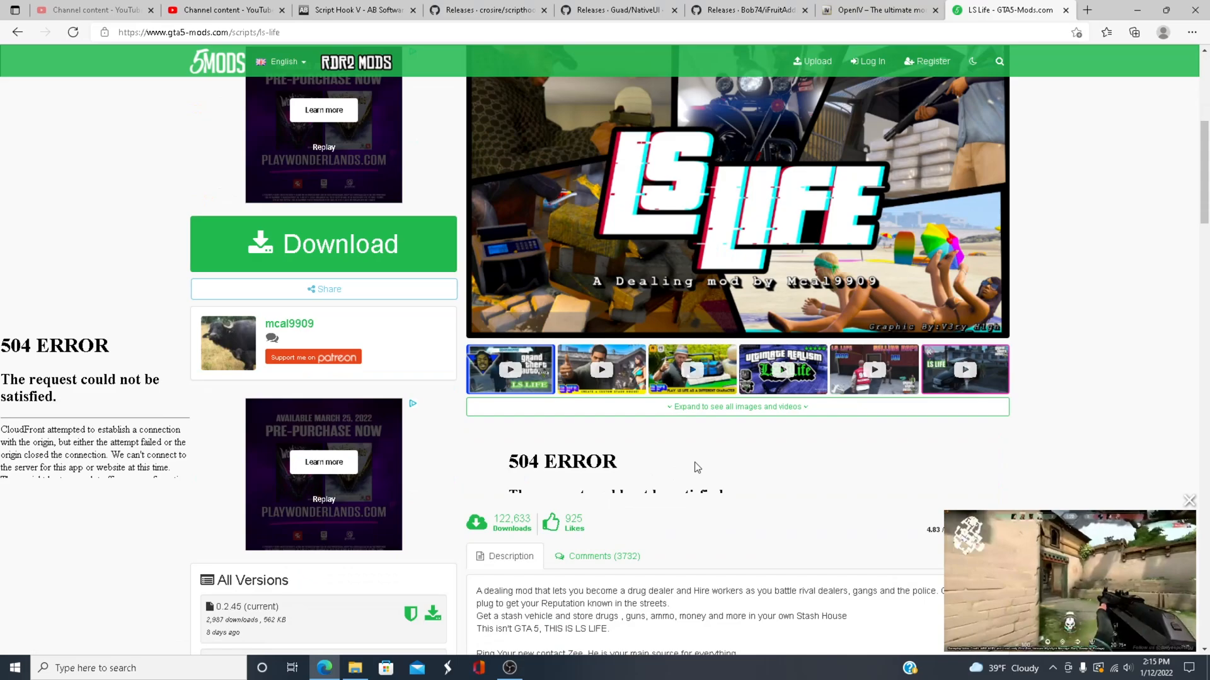
scroll("down", 3)
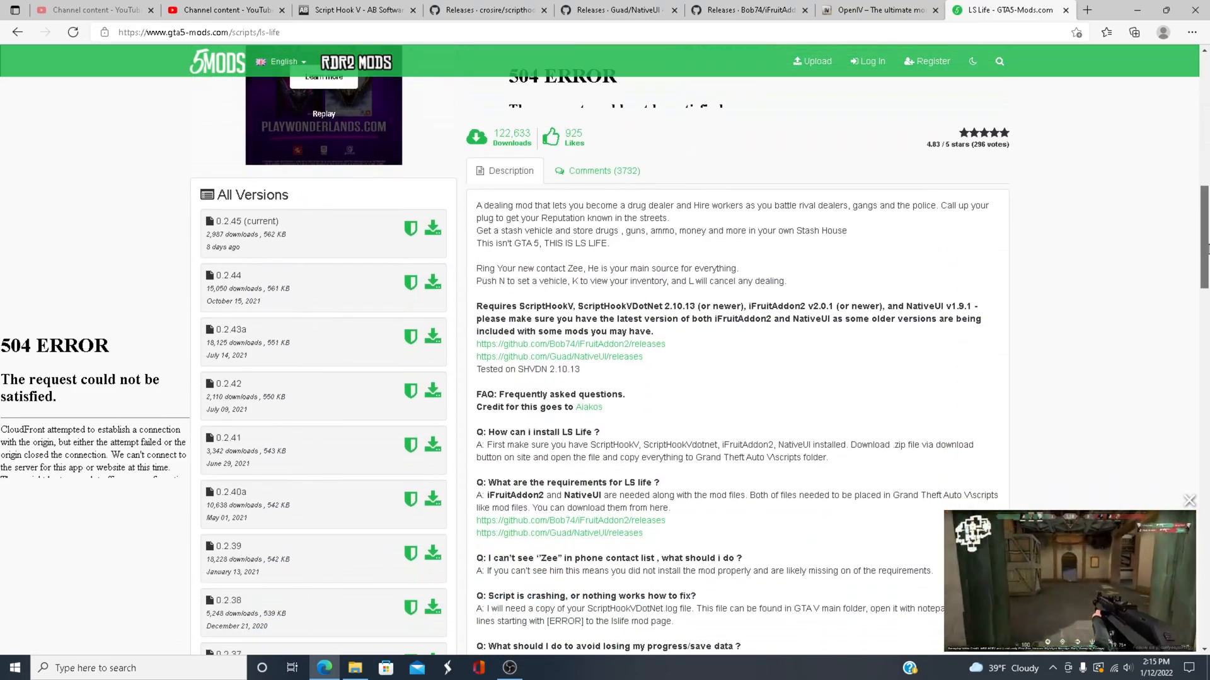
scroll("down", 3)
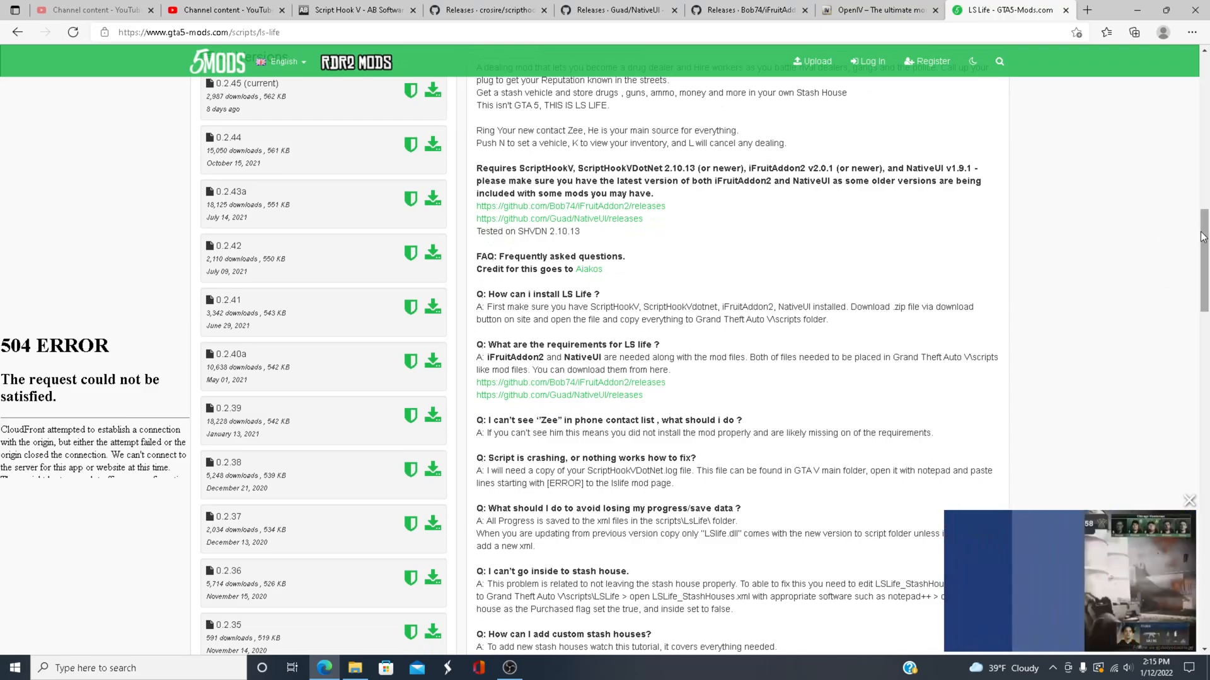
scroll("down", 3)
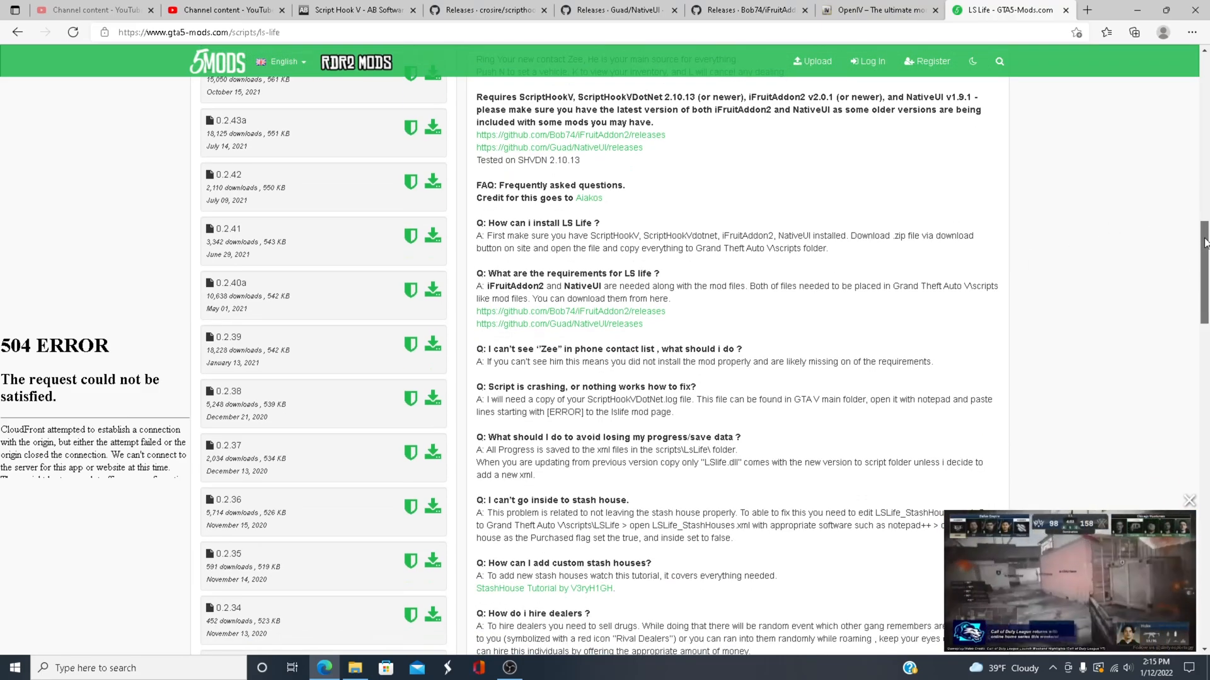
scroll("down", 3)
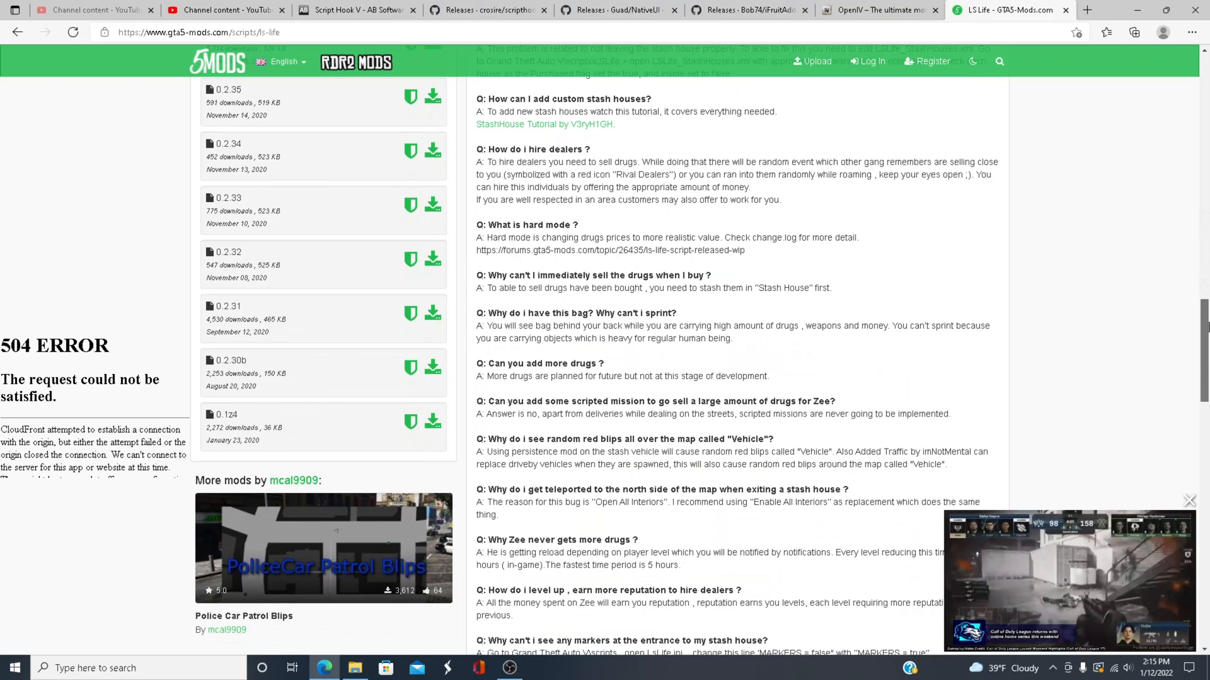
scroll("down", 3)
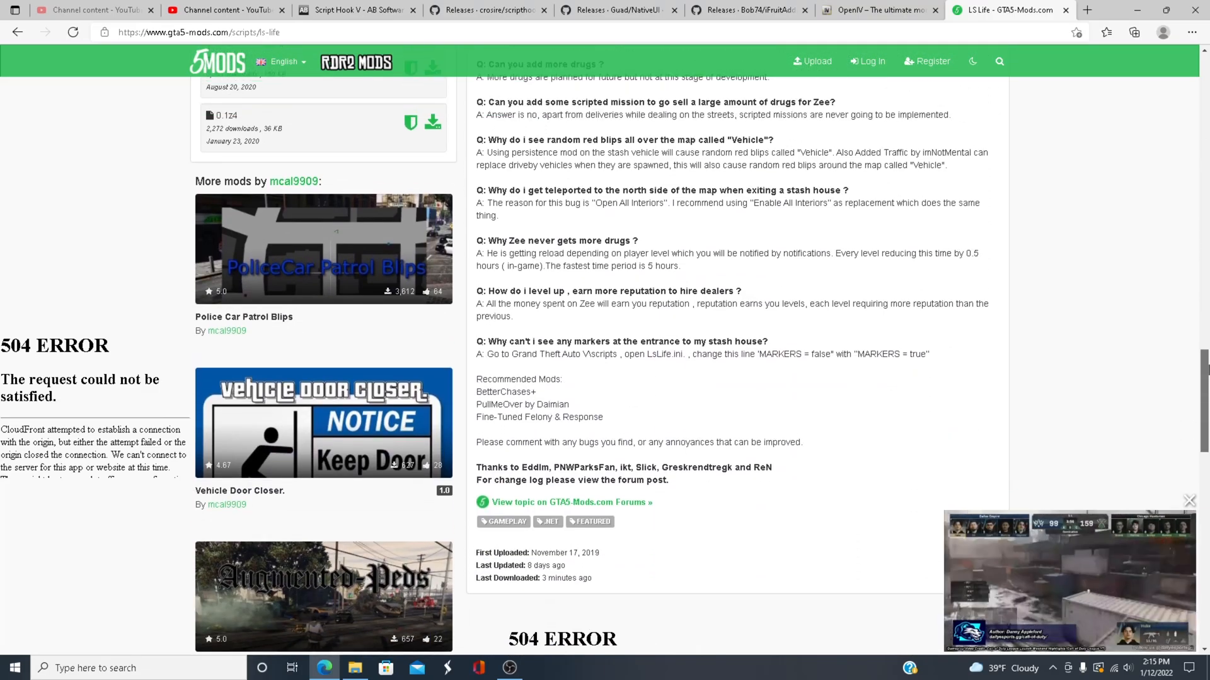
scroll("up", 3)
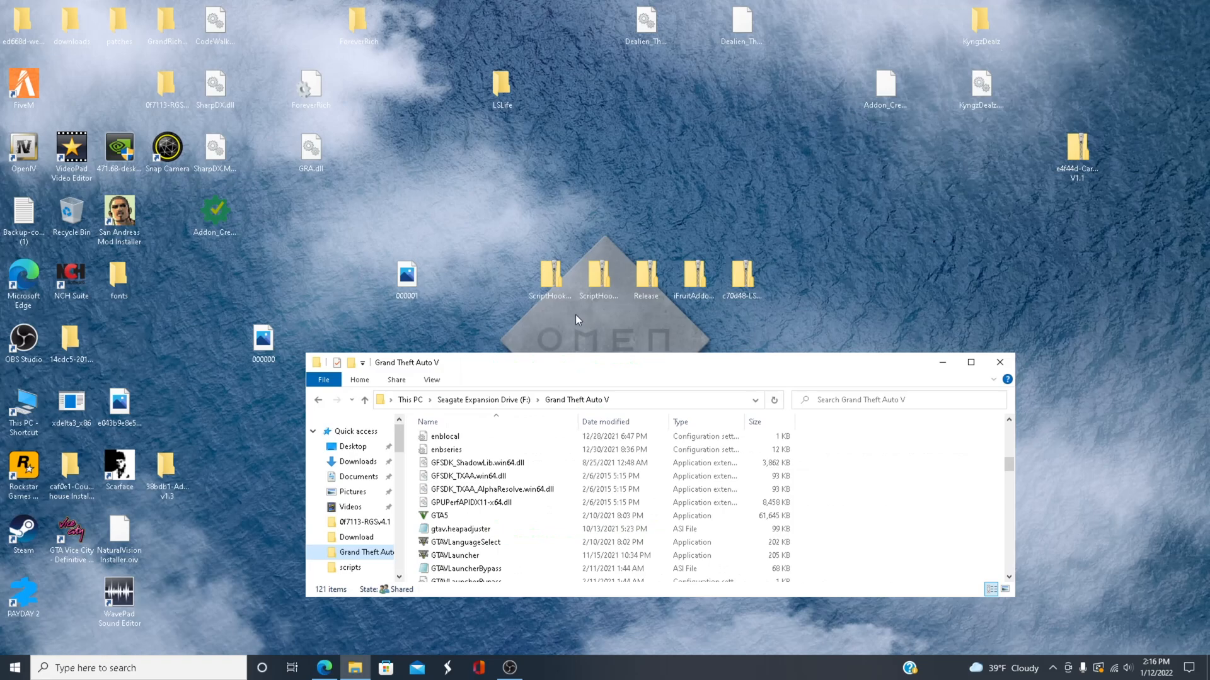
- Copy dinput8.dll and ScriptHookV.dll from ScriptHookV's bin folder into the Grand Theft Auto V folder
left_click(550, 274)
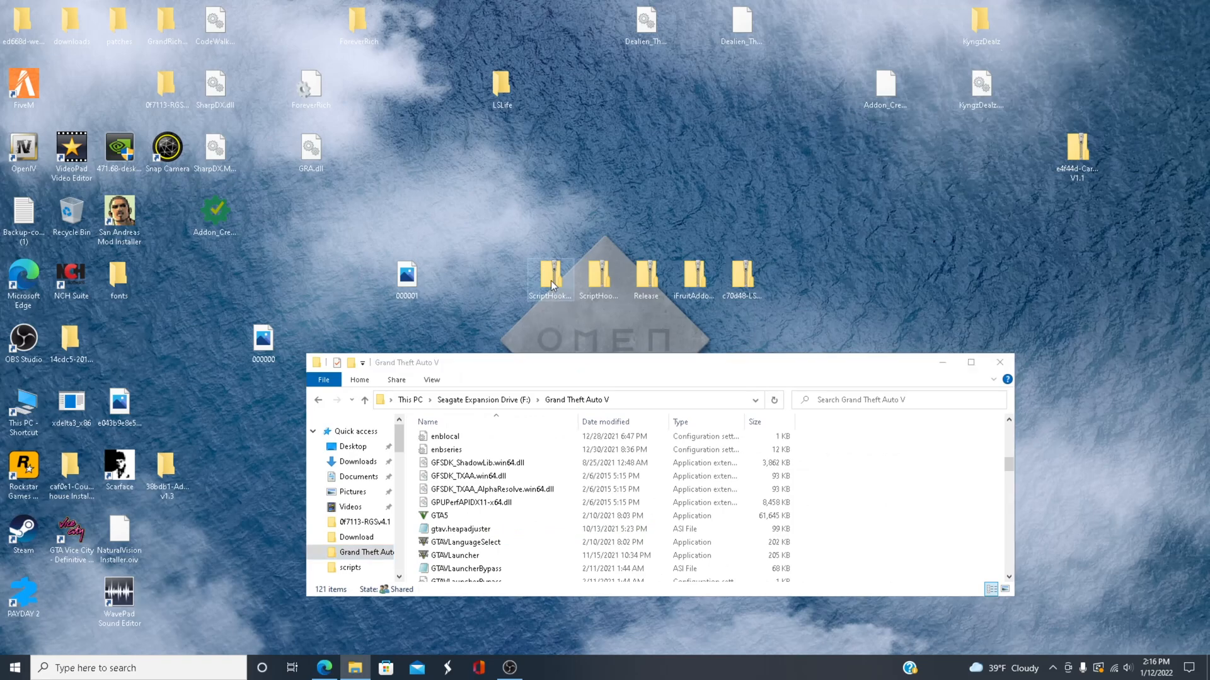
double_click(550, 274)
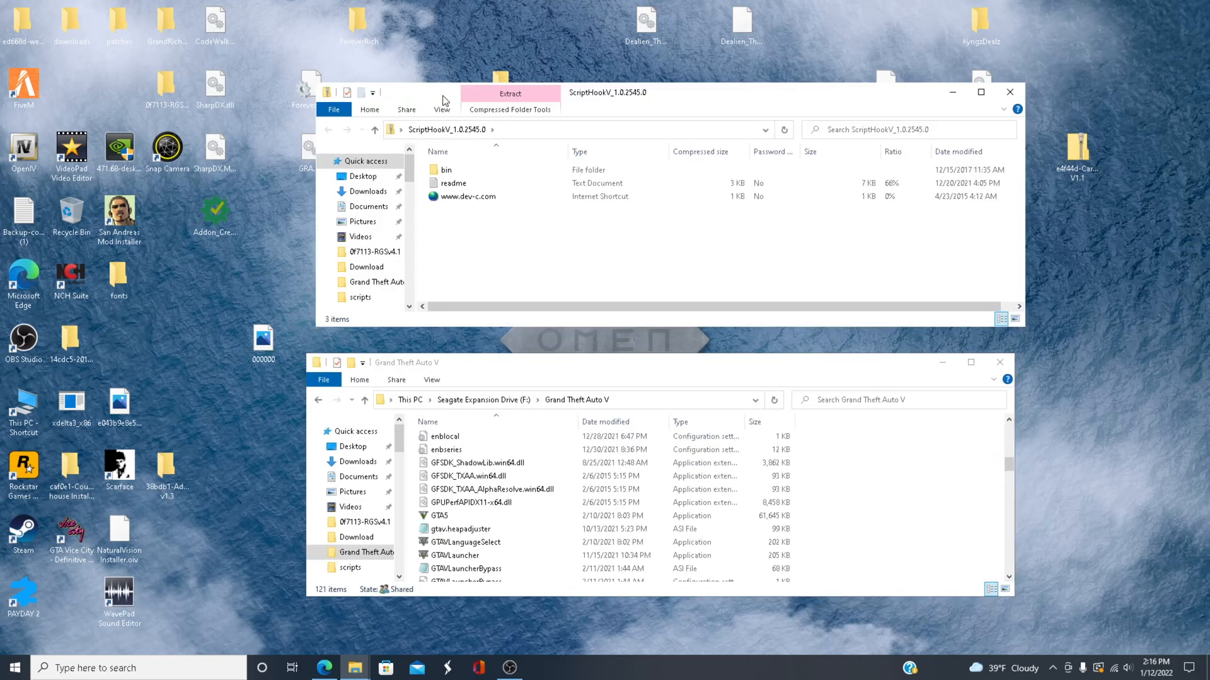
left_click(446, 169)
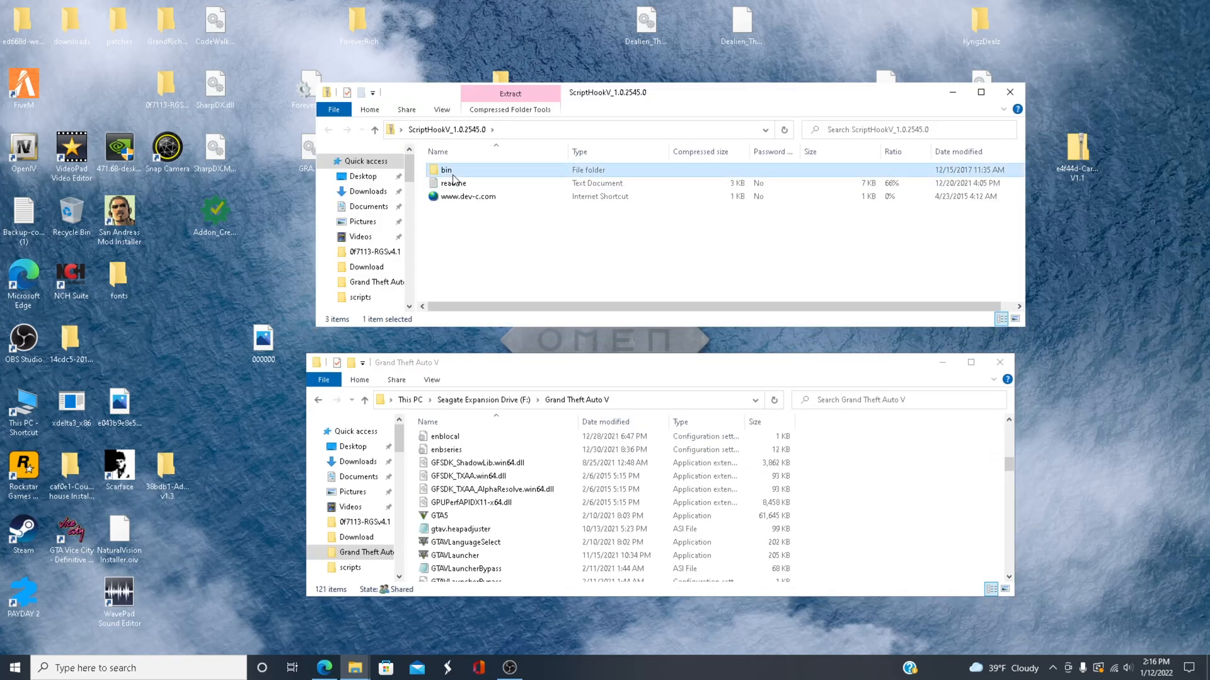
double_click(446, 170)
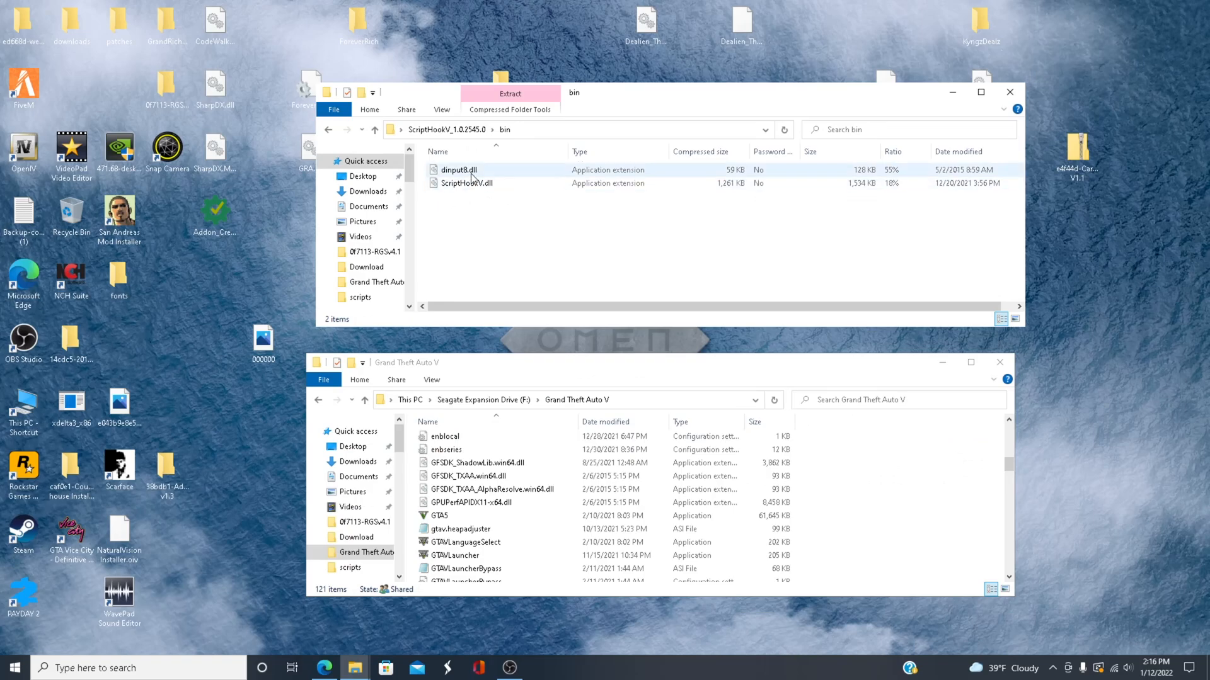
left_click(466, 183)
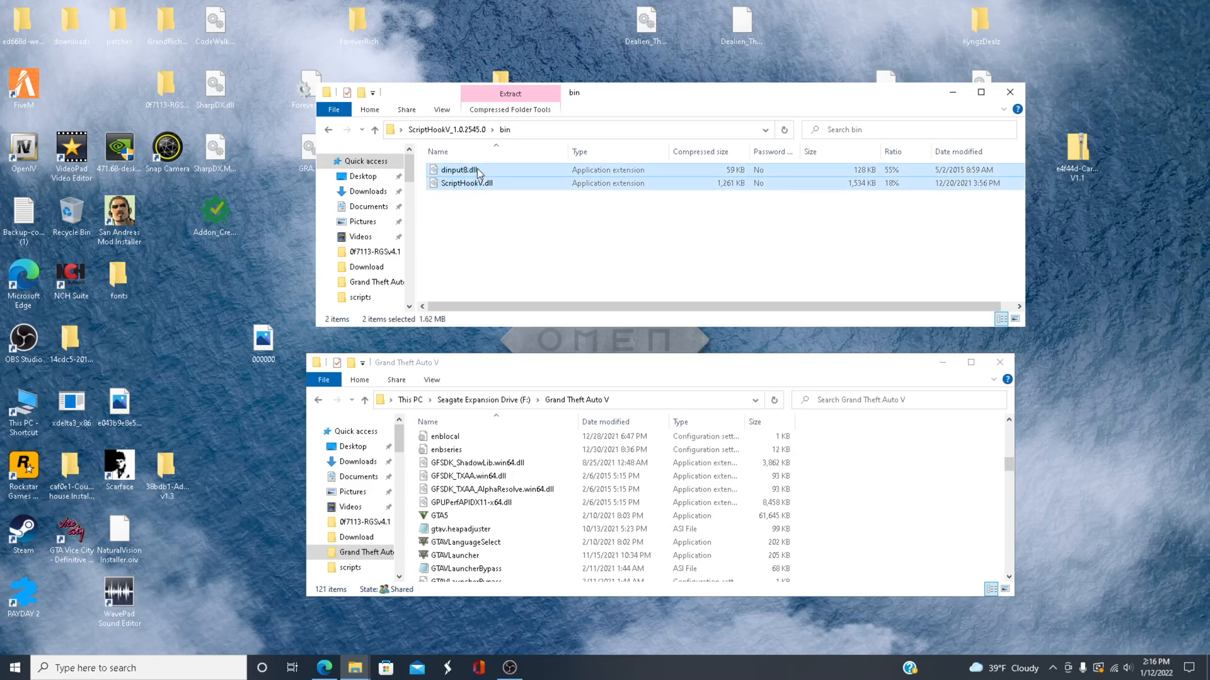
left_click_drag(463, 176, 617, 375)
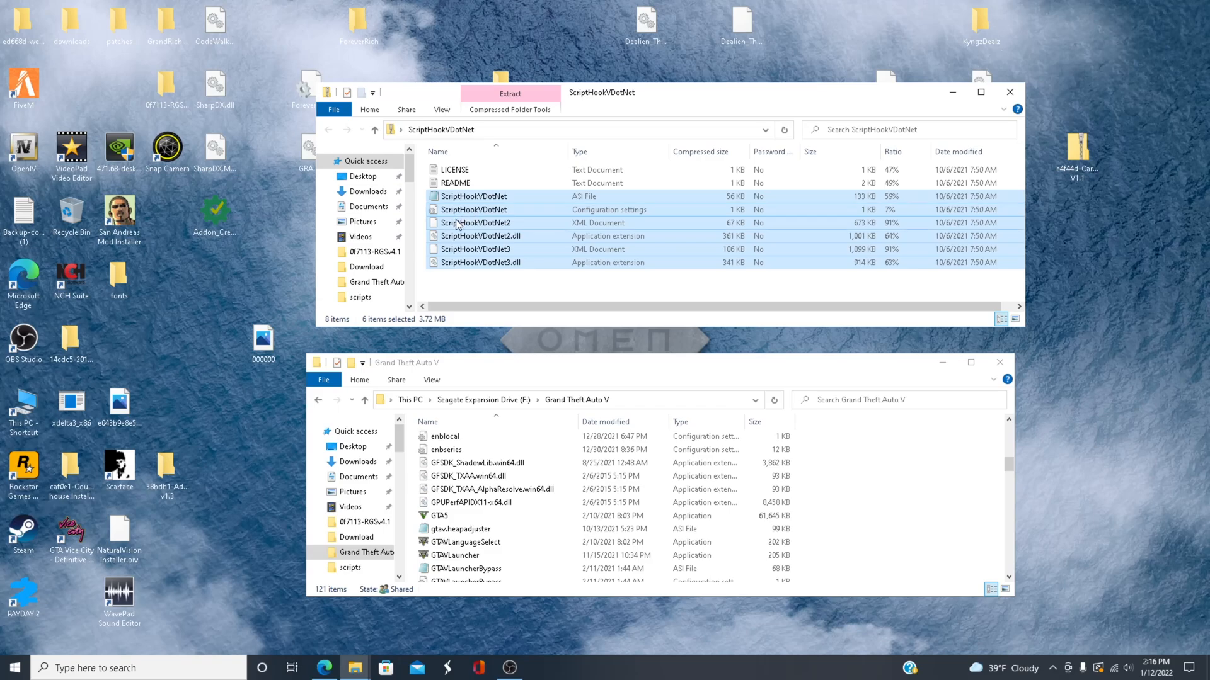
mouse_move(625, 400)
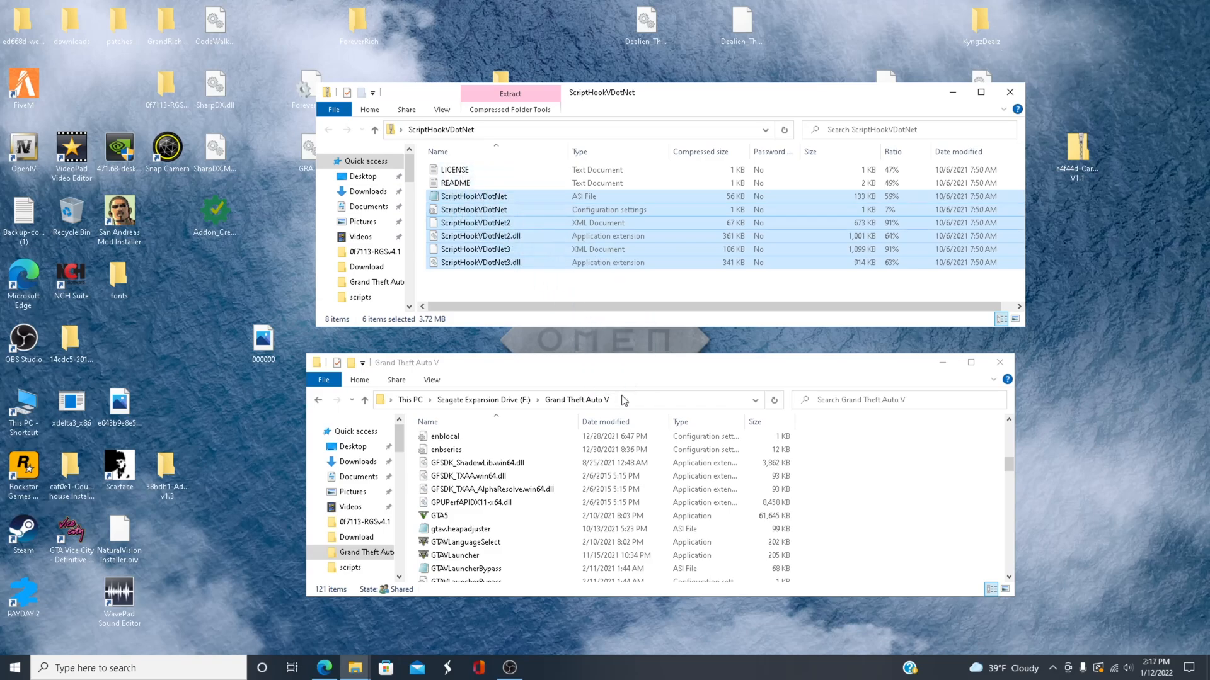
- Drag the six ScriptHookVDotNet files into the Grand Theft Auto V folder
left_click_drag(474, 195, 574, 468)
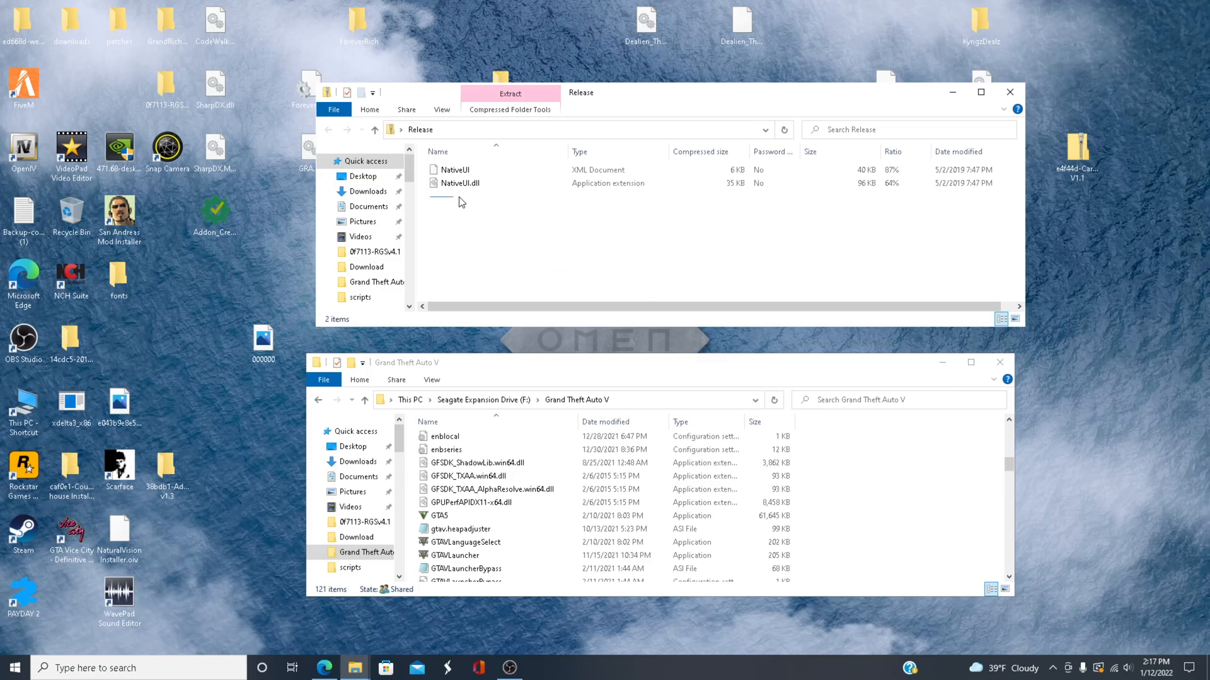
- Select NativeUI and NativeUI.dll for the scripts folder, then select iFruitAddon2.dll in its download
left_click(459, 169)
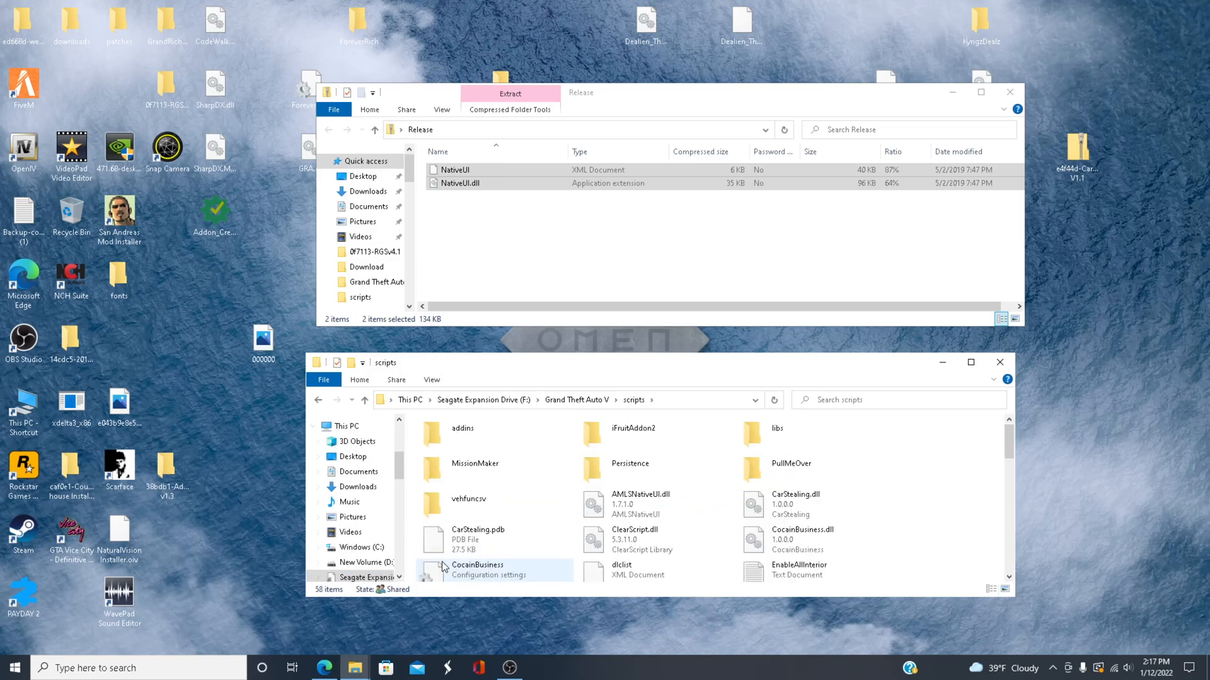
left_click(454, 169)
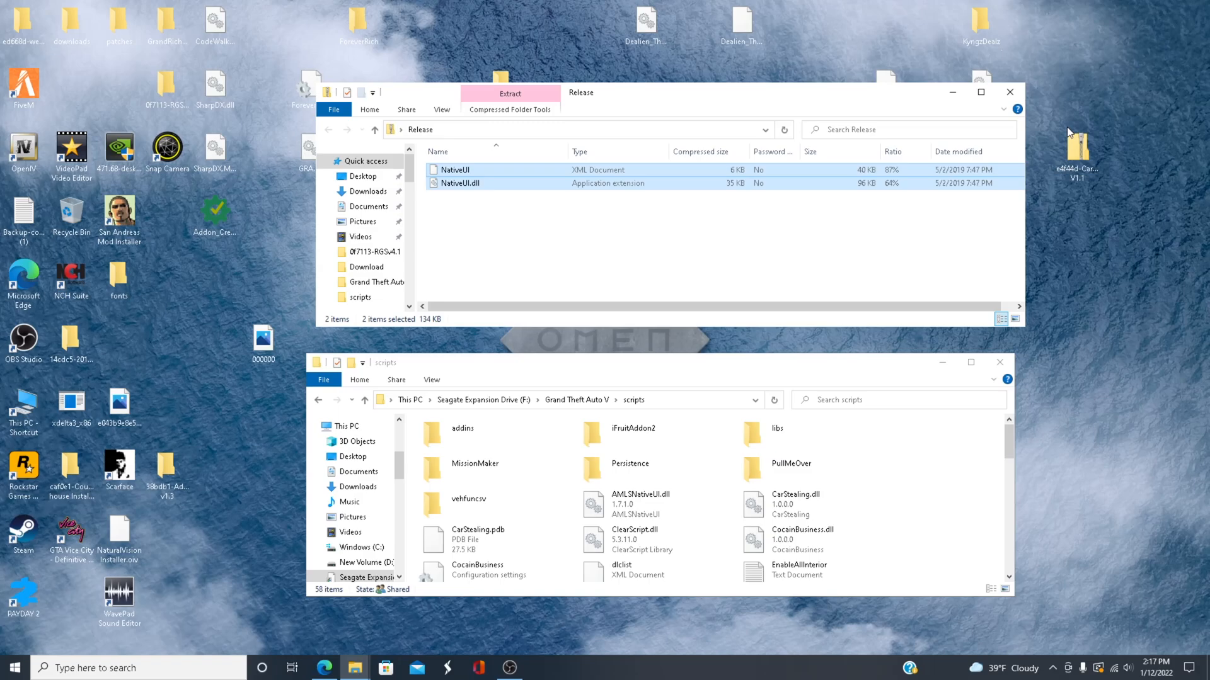
left_click(1008, 92)
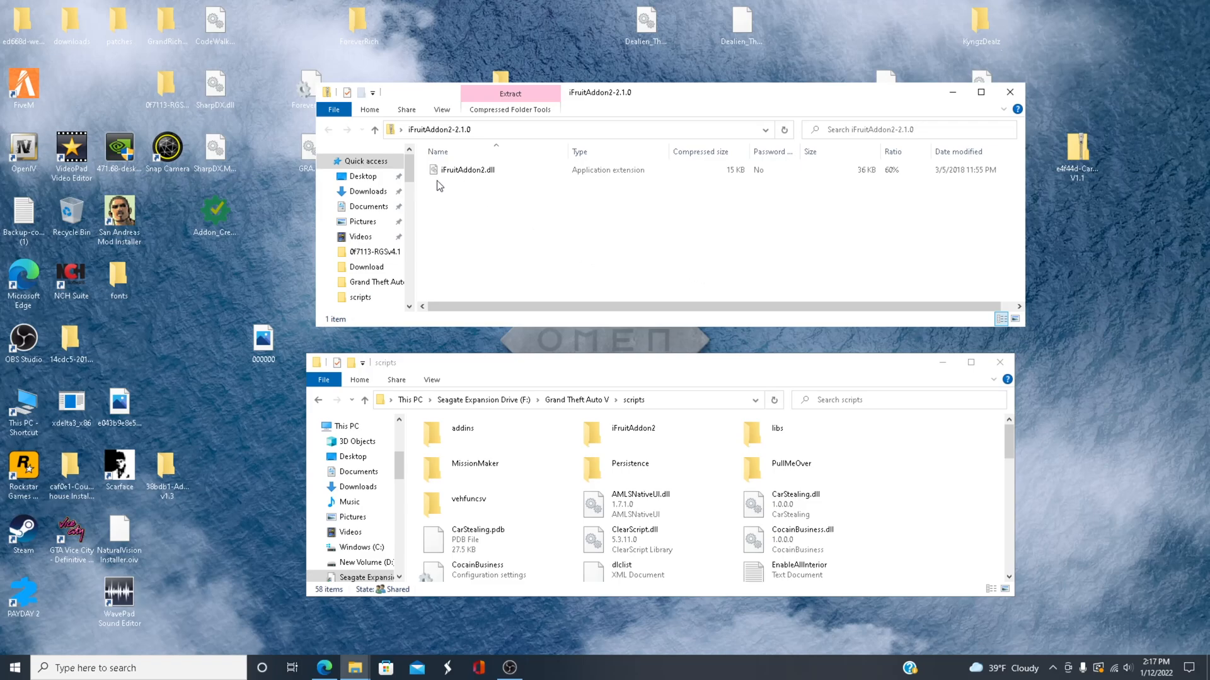
left_click(468, 169)
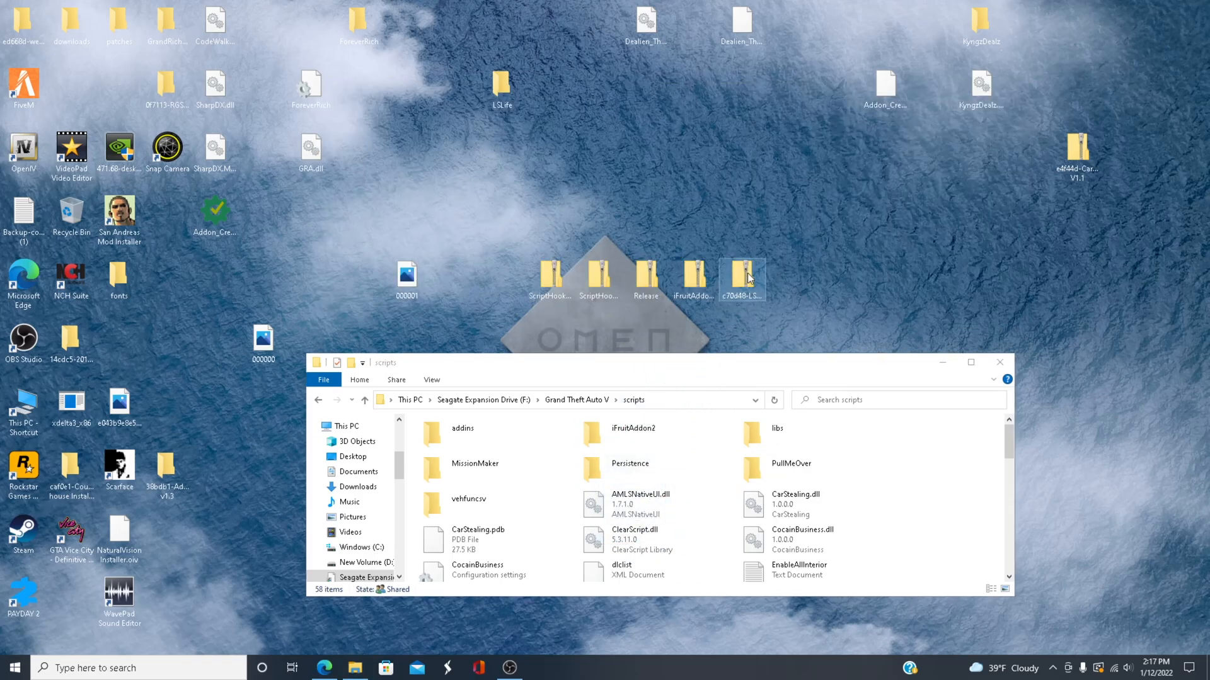
- Open the LSLife zip from the desktop, then close the archive window
double_click(741, 275)
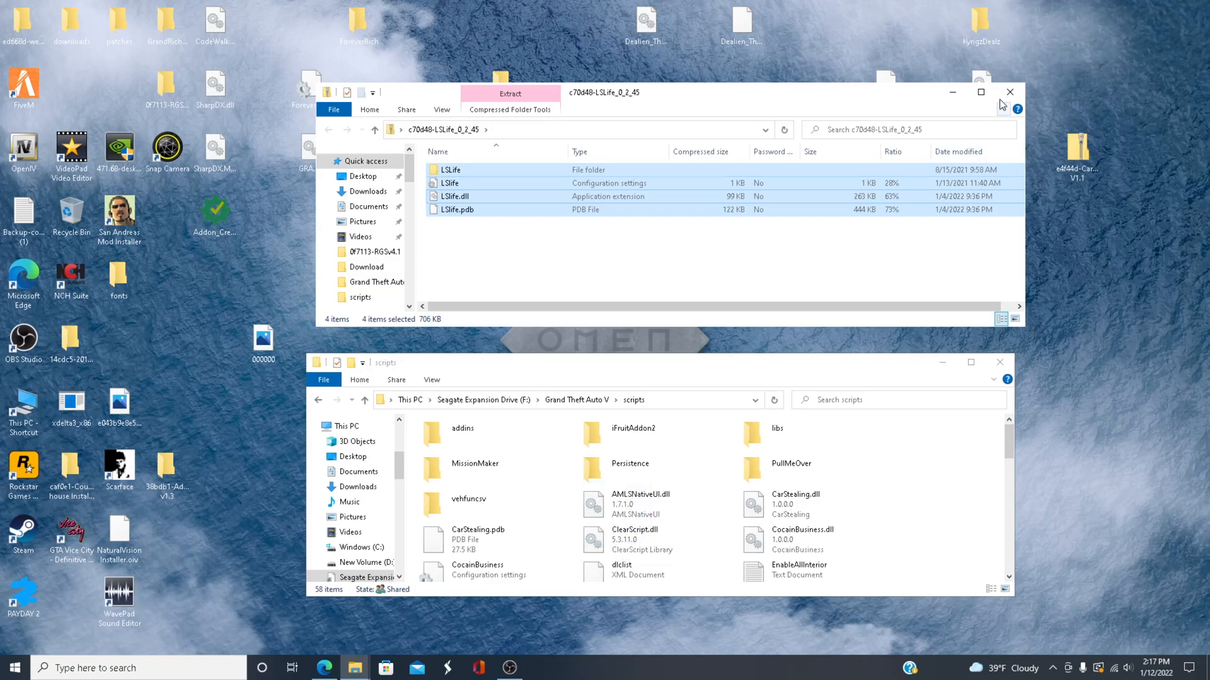
left_click(1008, 92)
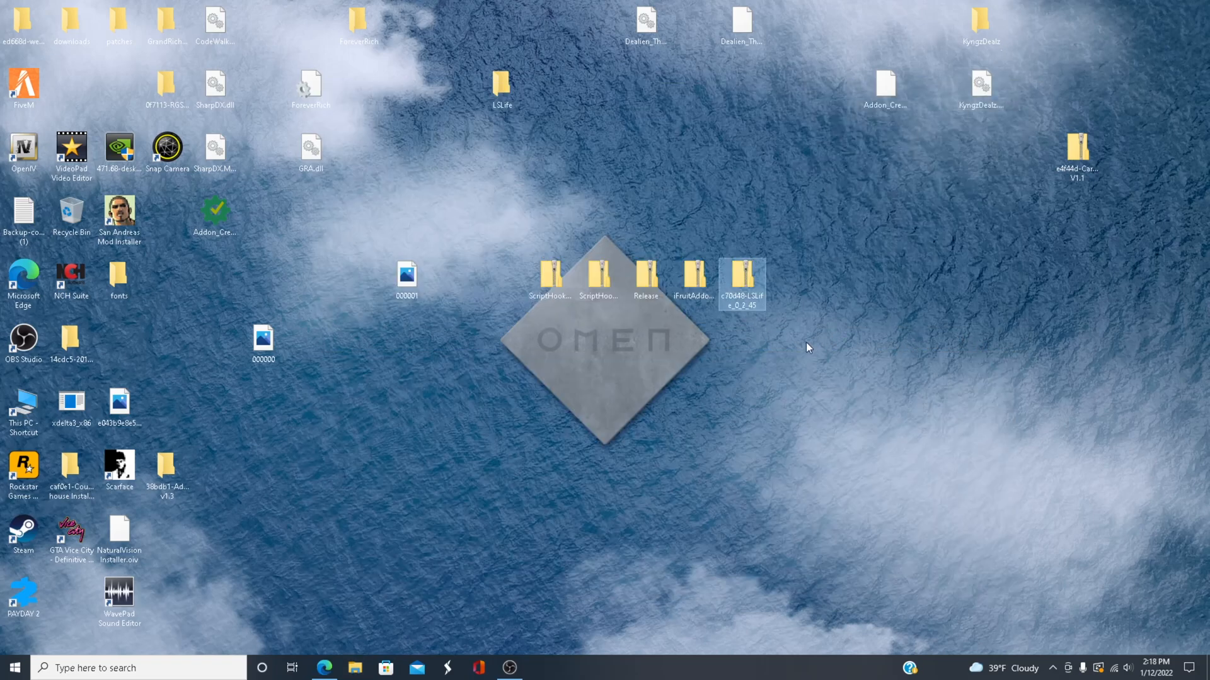
mouse_move(502, 363)
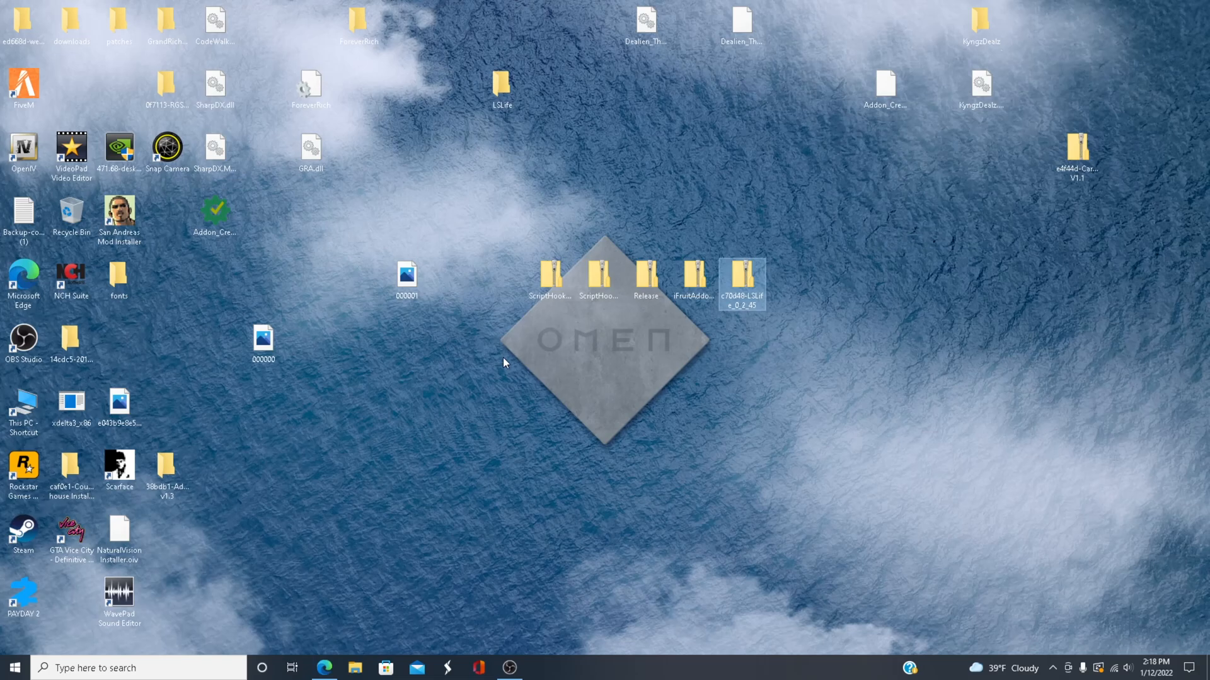
mouse_move(512, 326)
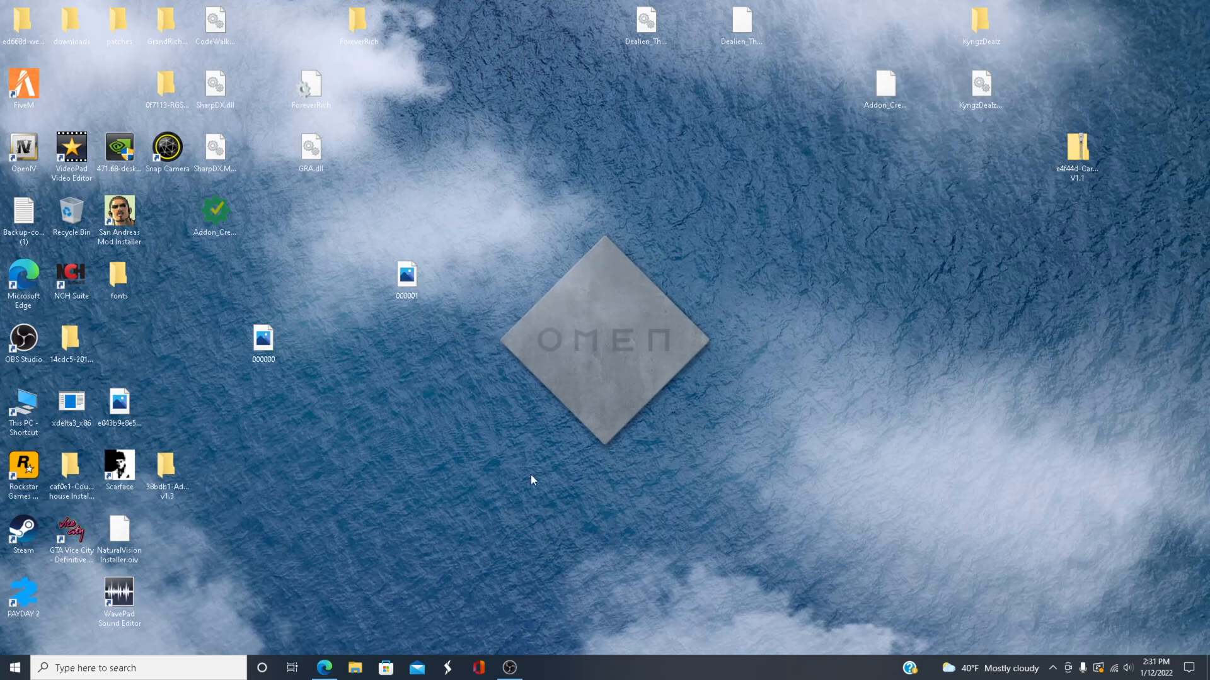
mouse_move(344, 569)
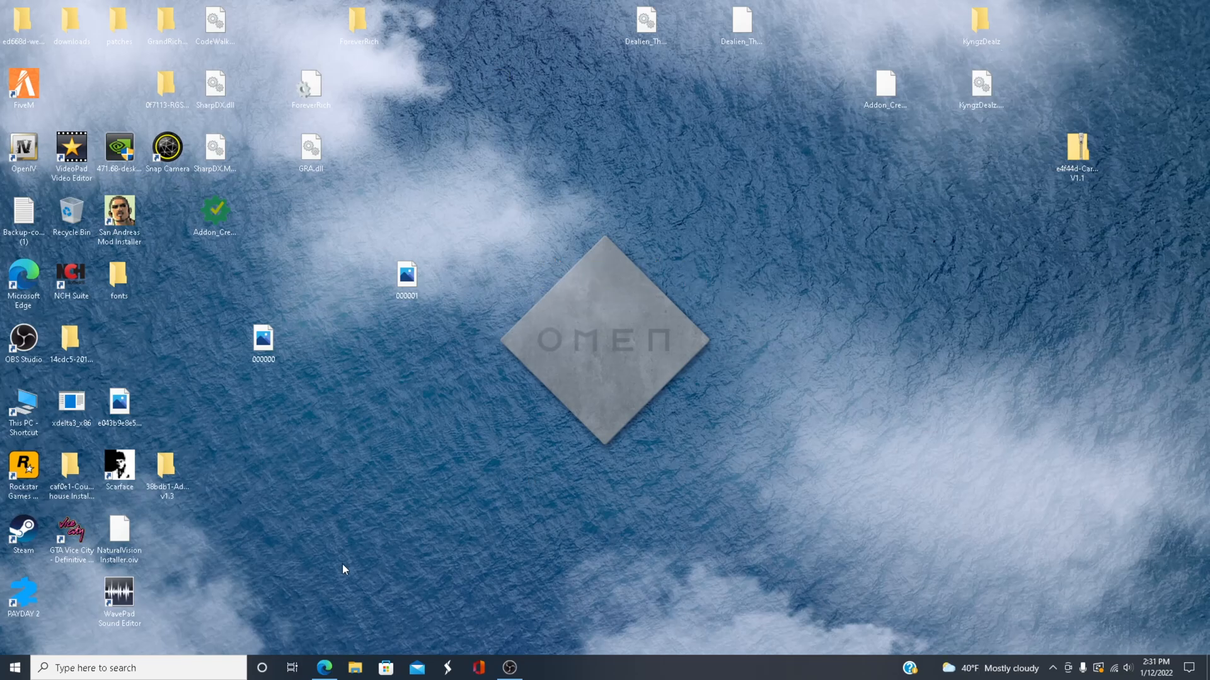
mouse_move(615, 350)
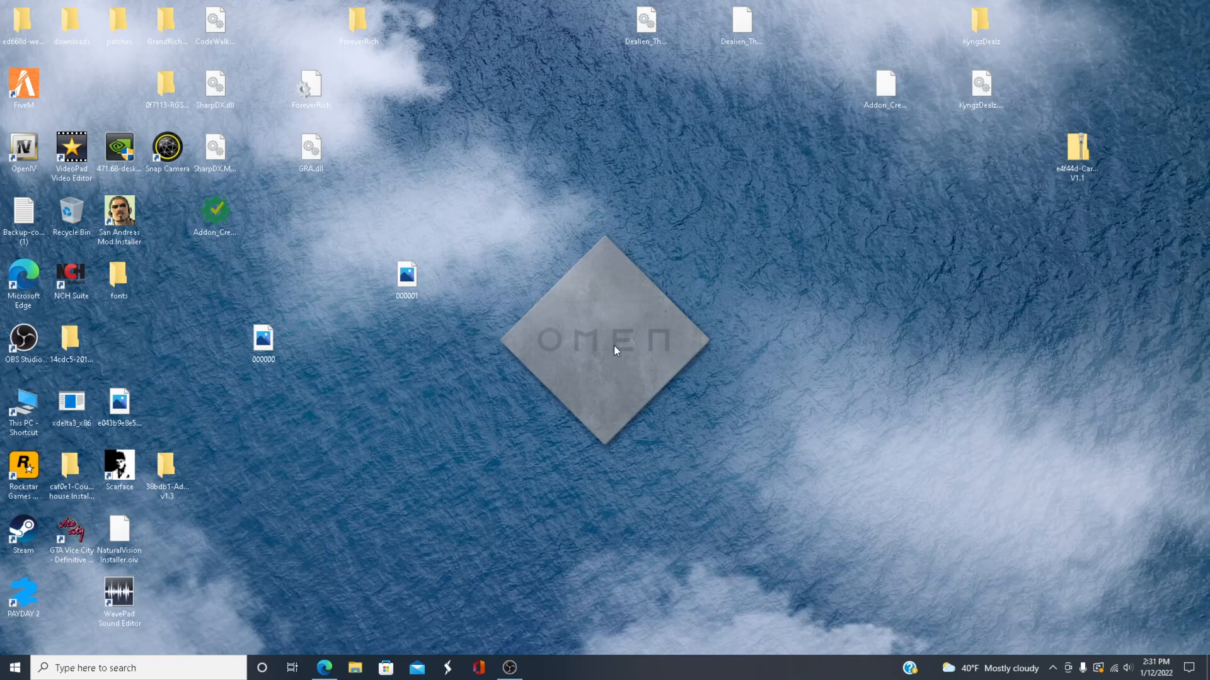
mouse_move(648, 418)
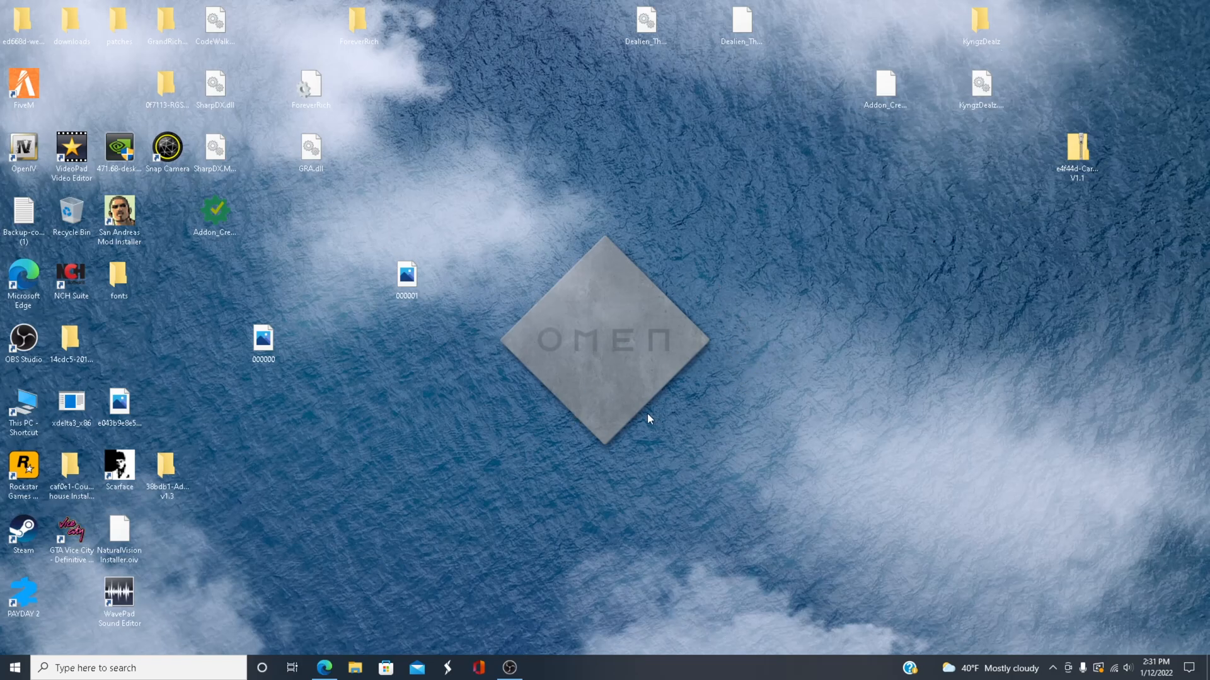
mouse_move(644, 291)
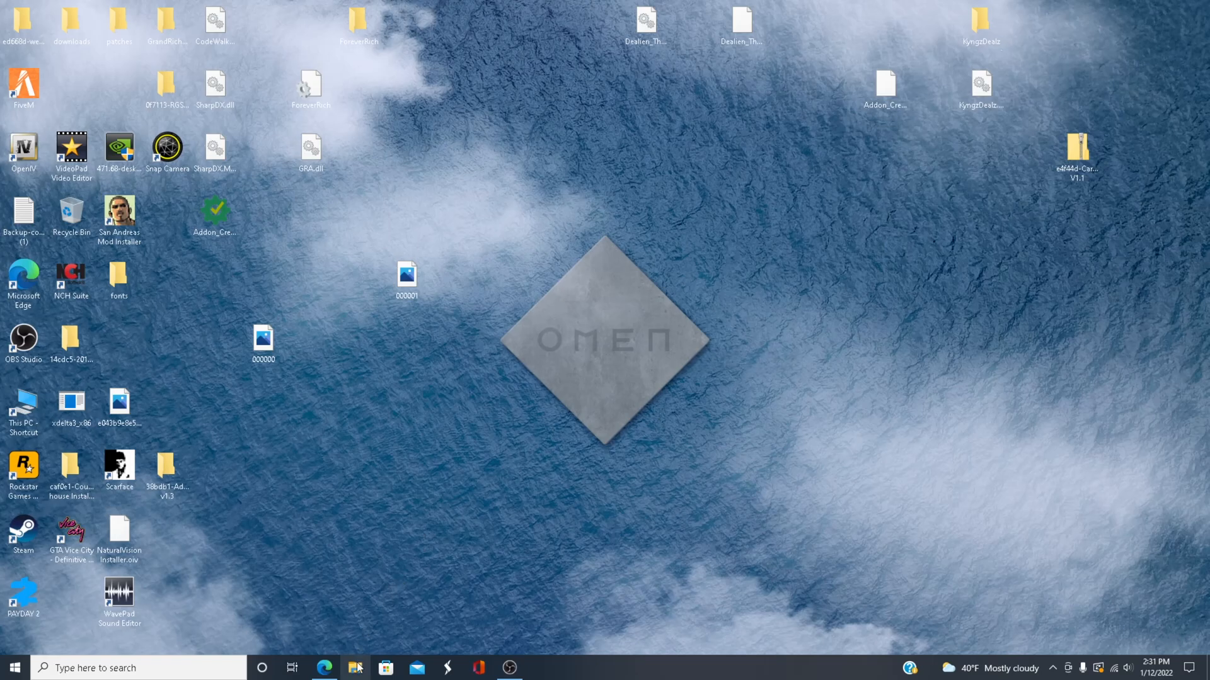
- Reopen the Grand Theft Auto V folder from the taskbar's File Explorer icon
left_click(354, 668)
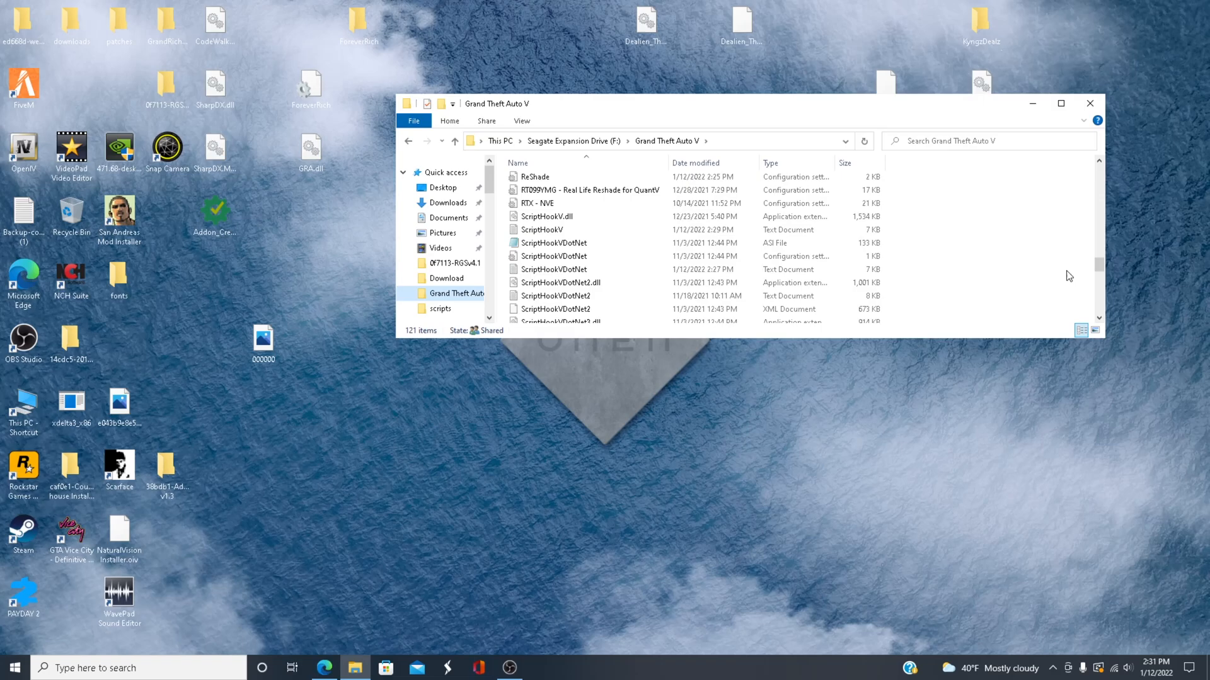
mouse_move(554, 256)
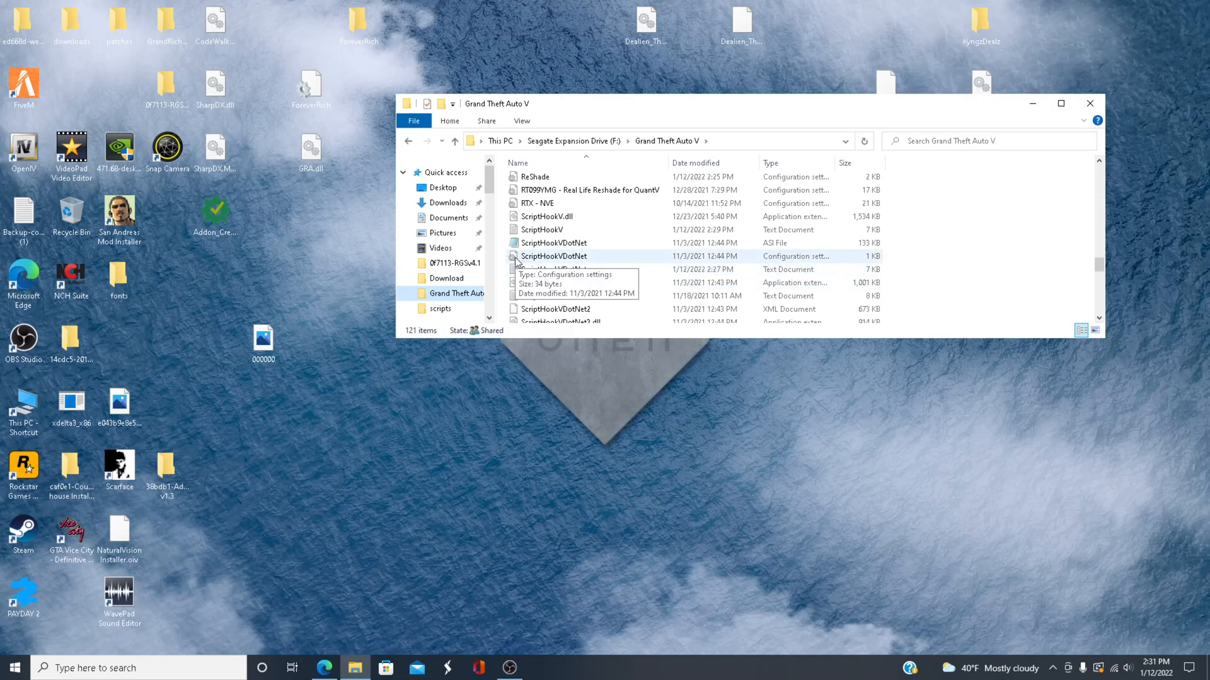
mouse_move(529, 264)
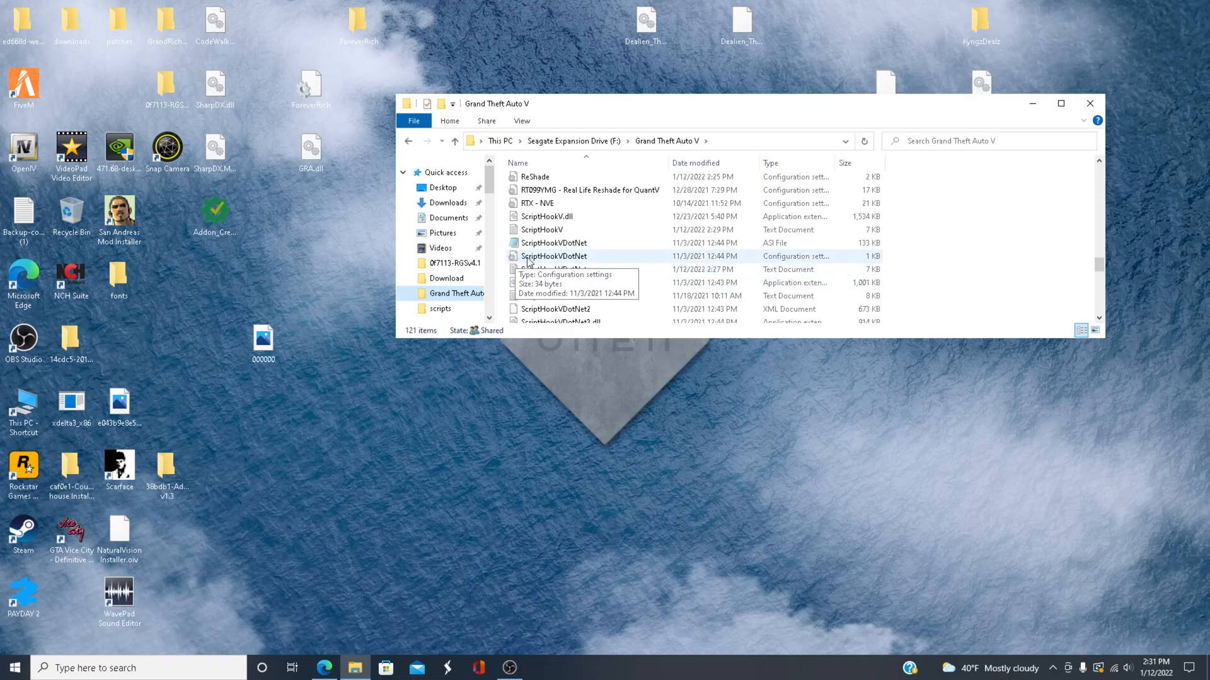
- Open the ScriptHookVDotNet config file from the Grand Theft Auto V folder in Notepad
double_click(553, 256)
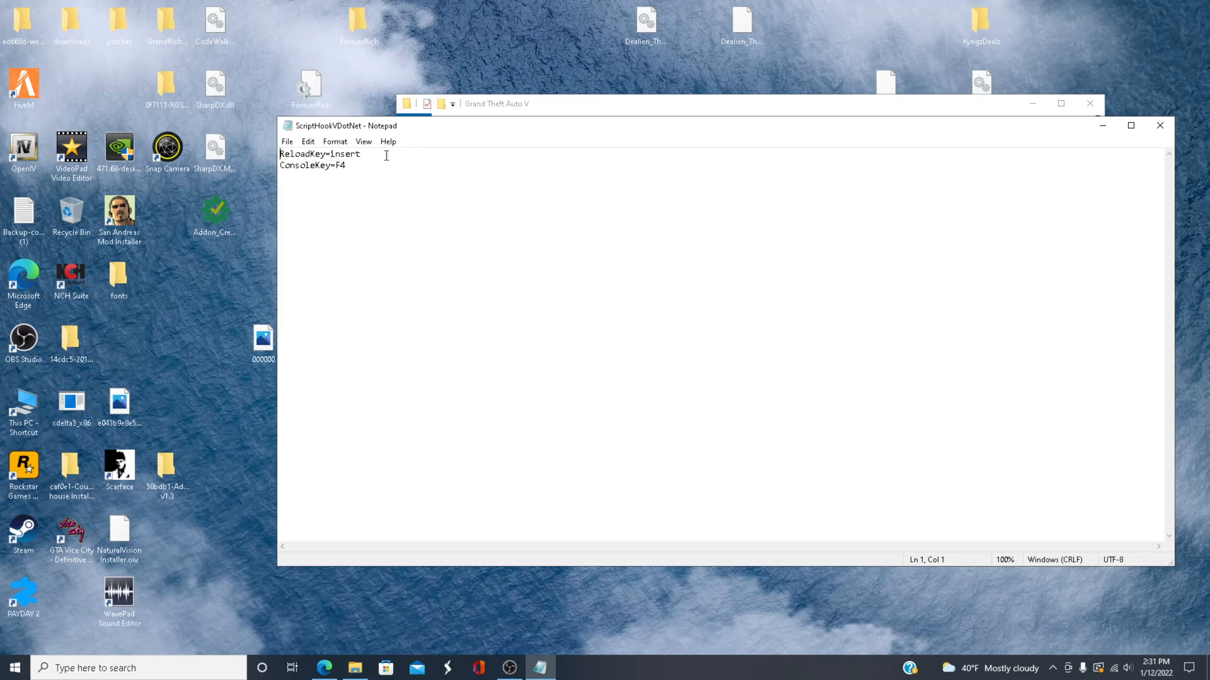
- Save the config over ScriptHookVDotNet.ini, confirming the replacement
left_click(286, 141)
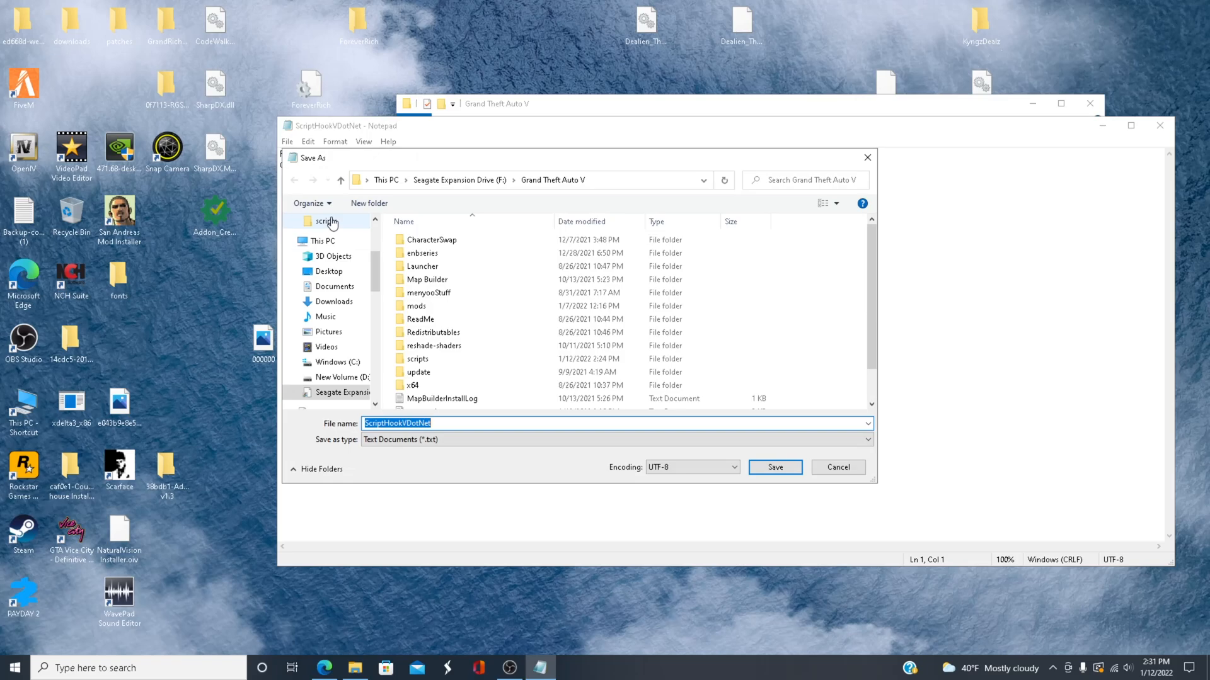
left_click(774, 467)
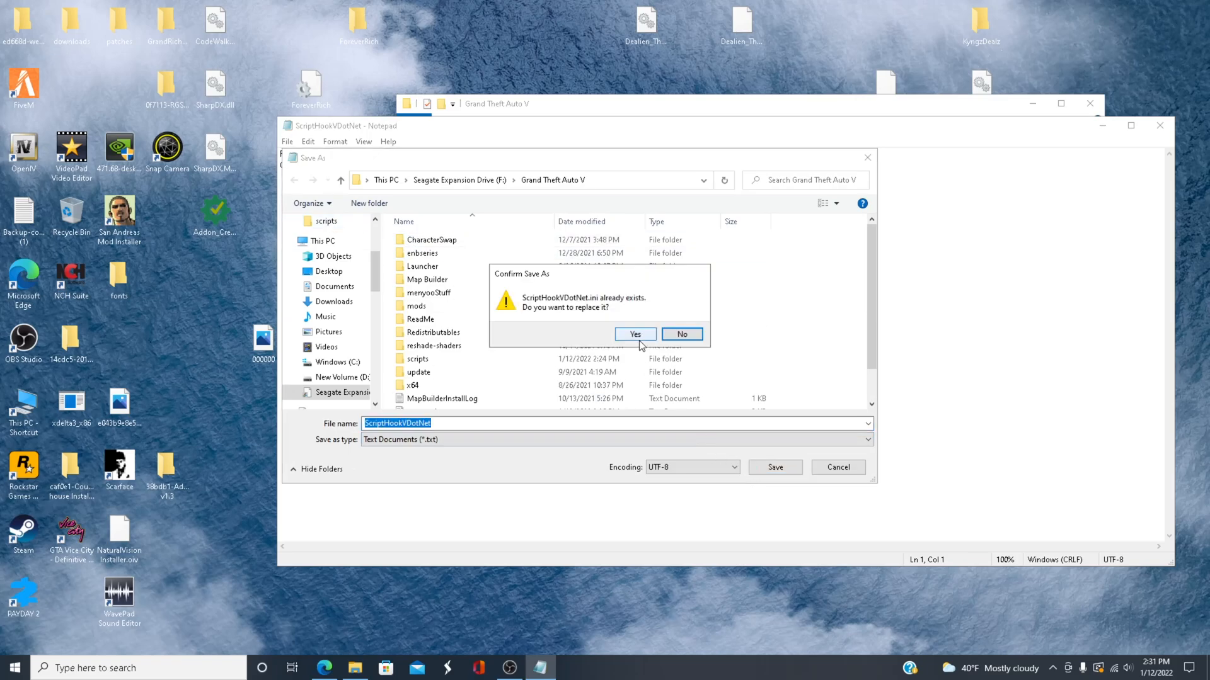
left_click(635, 334)
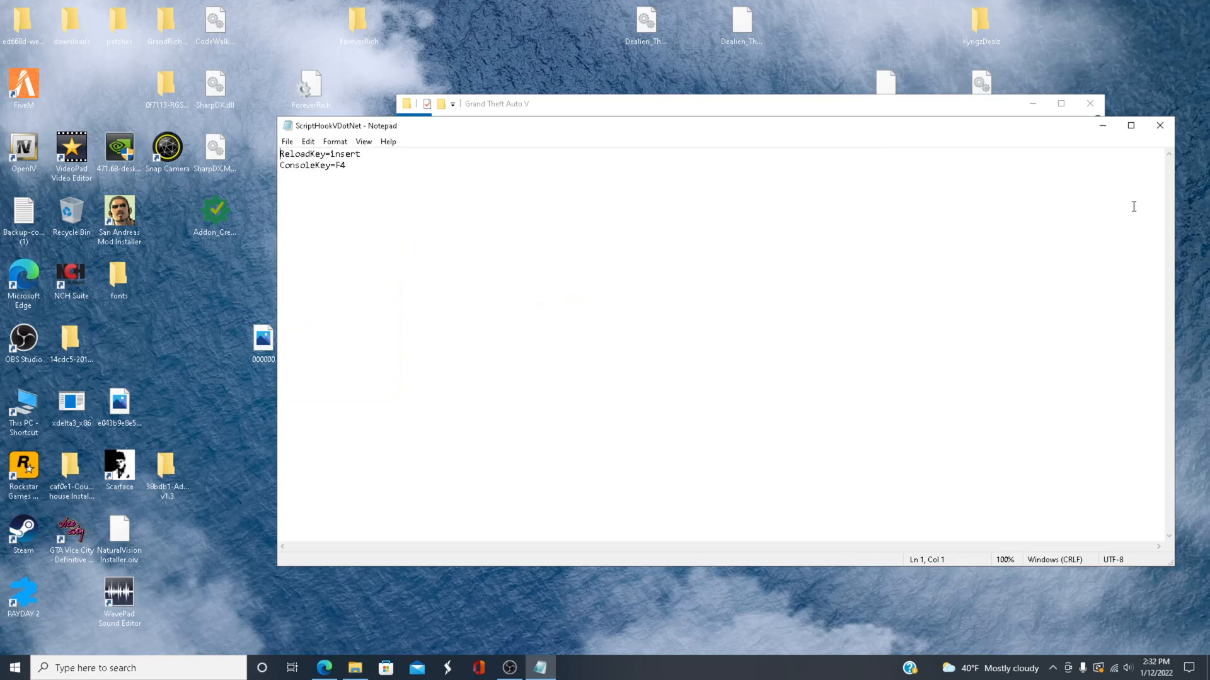
mouse_move(938, 233)
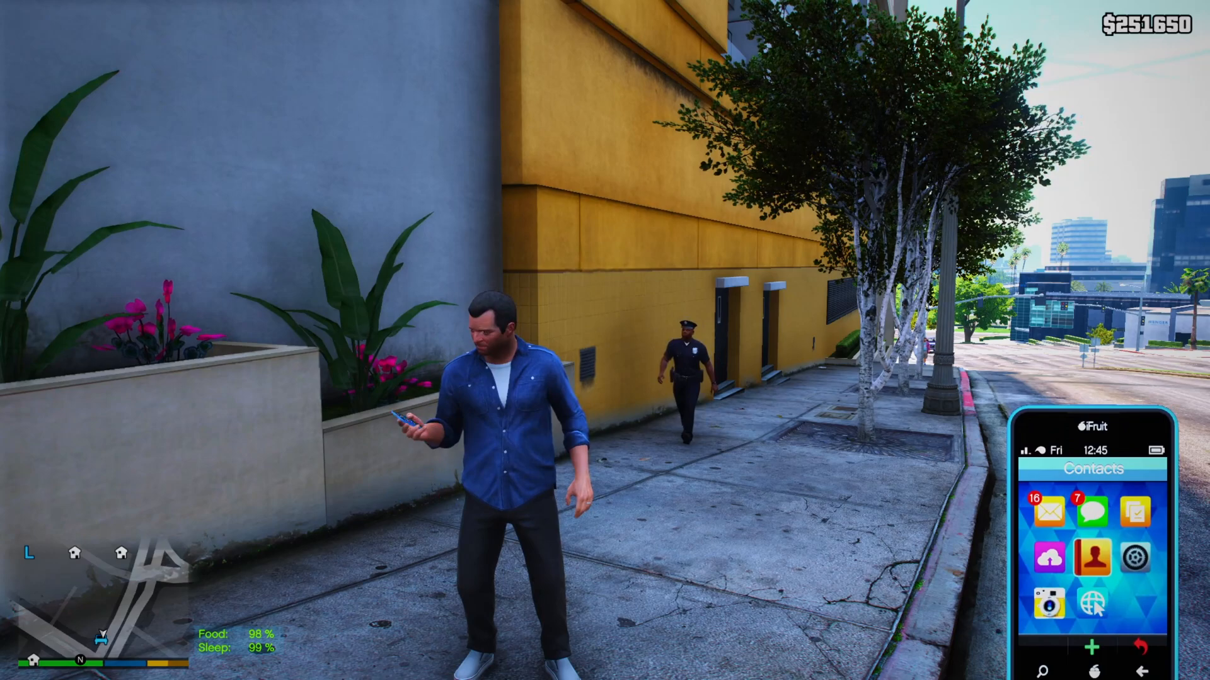
- Open the Zee contact on the iFruit phone and select Order Drugs
left_click(1091, 557)
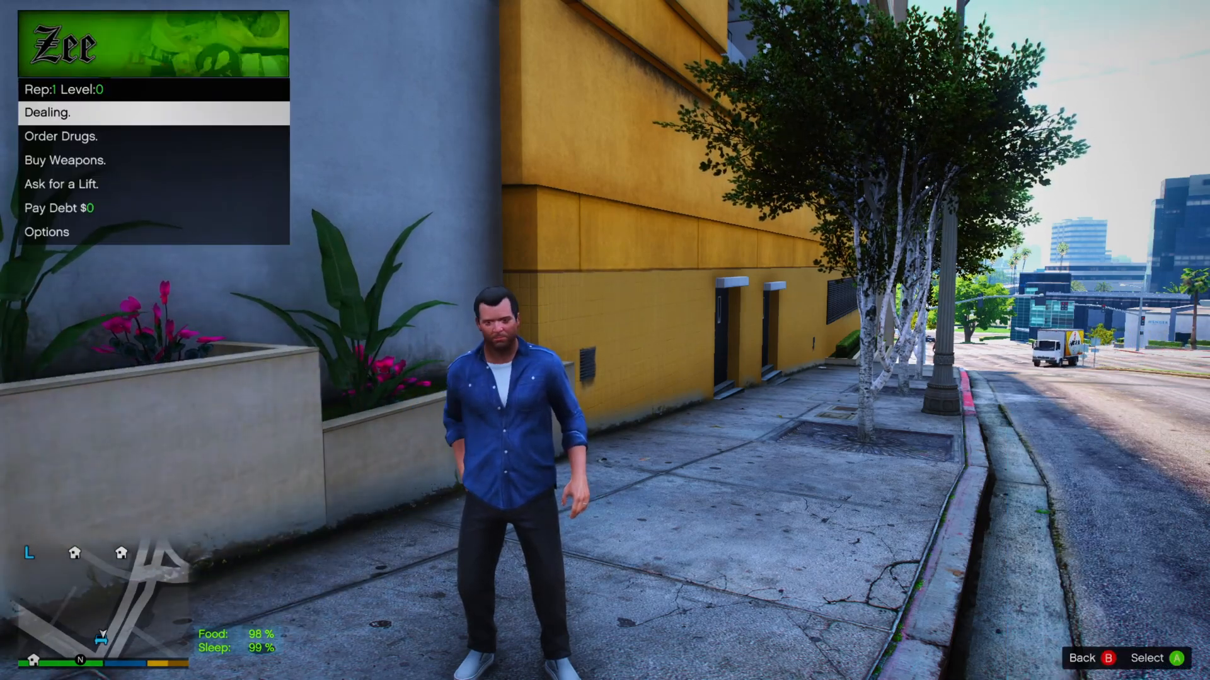
key("down")
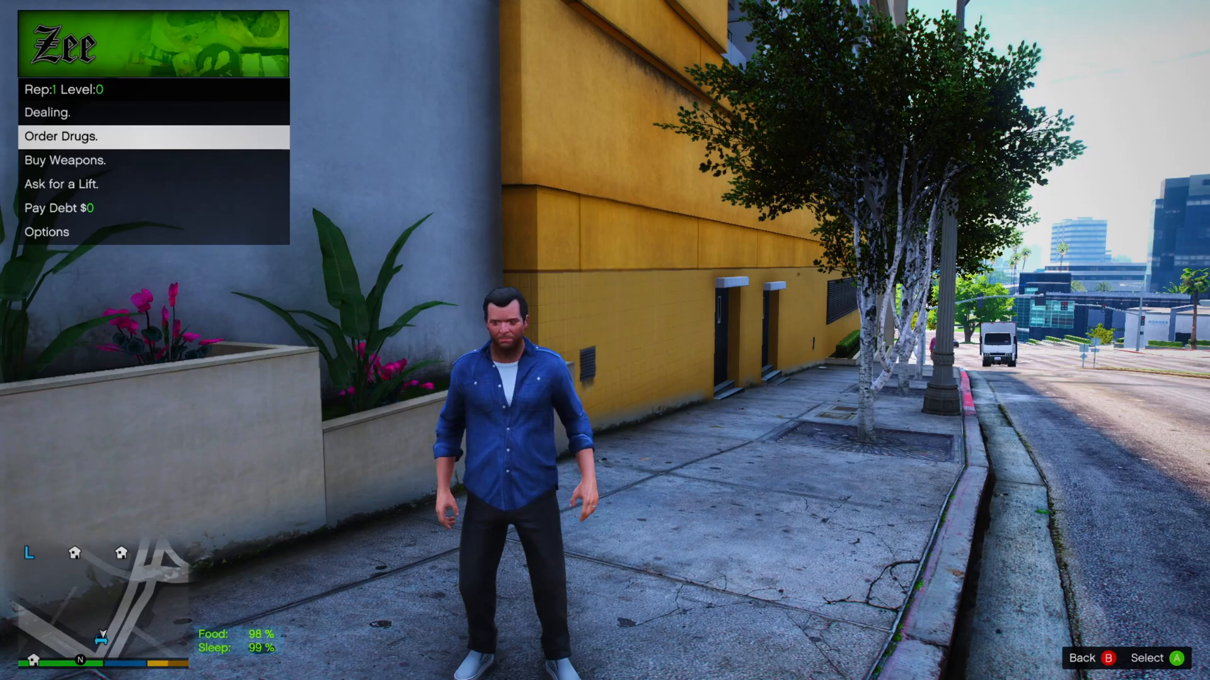
left_click(57, 136)
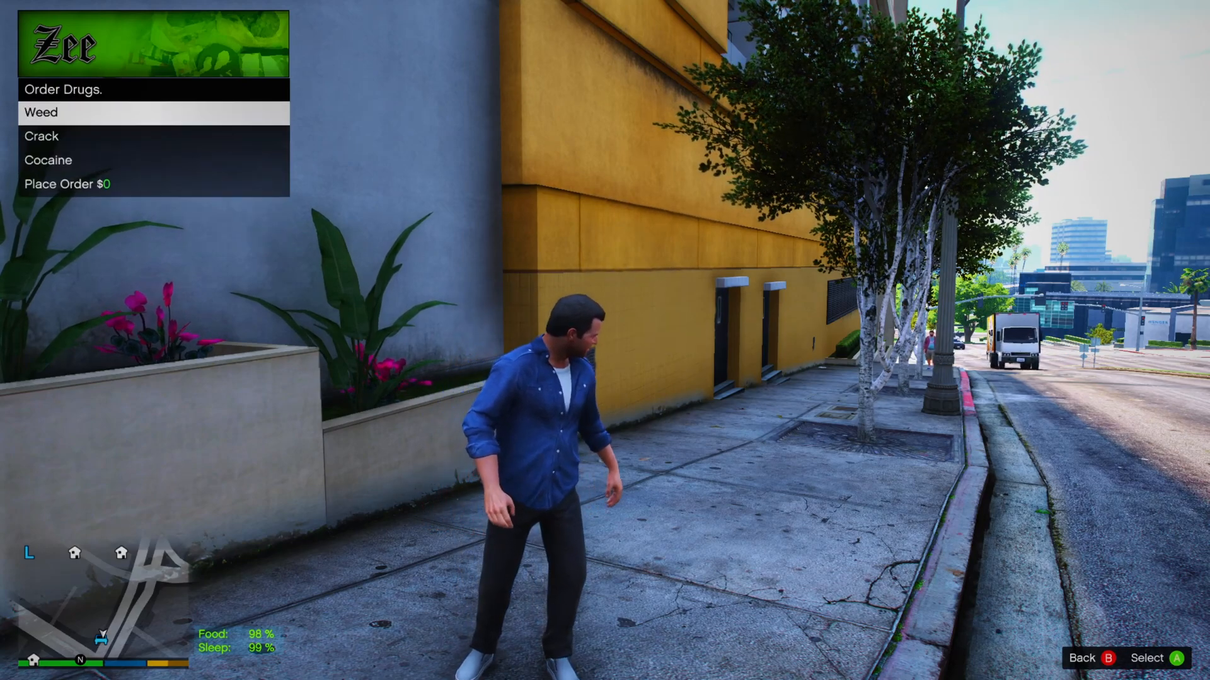